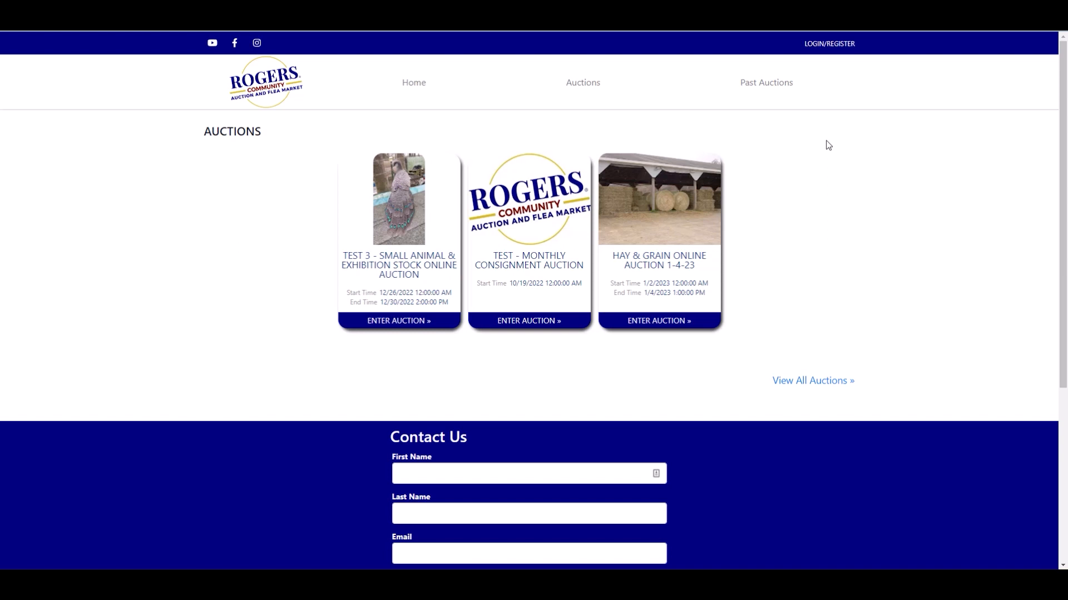
mouse_move(849, 124)
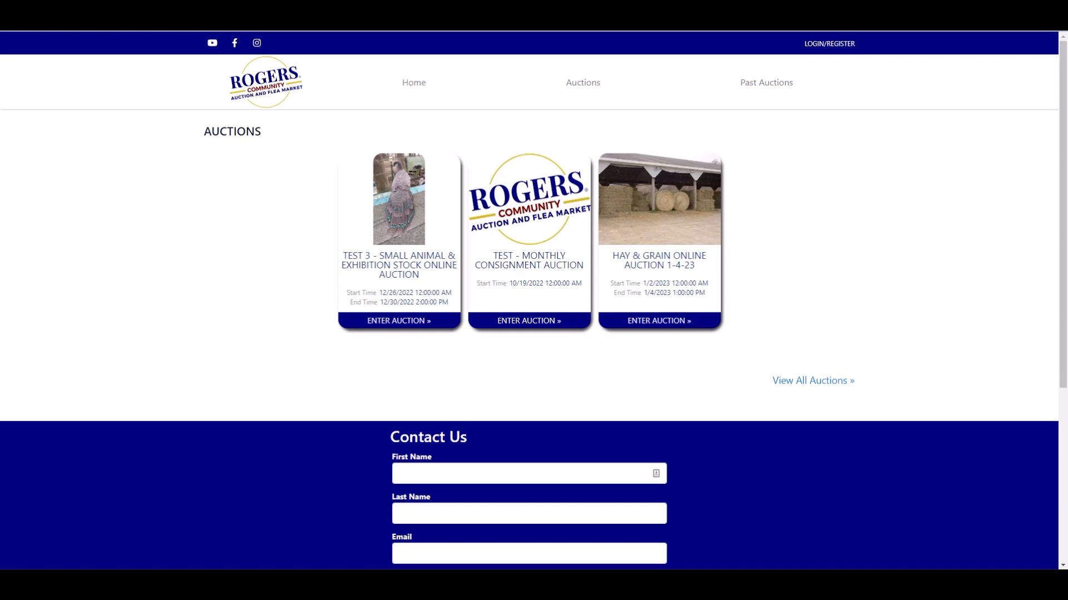
mouse_move(957, 121)
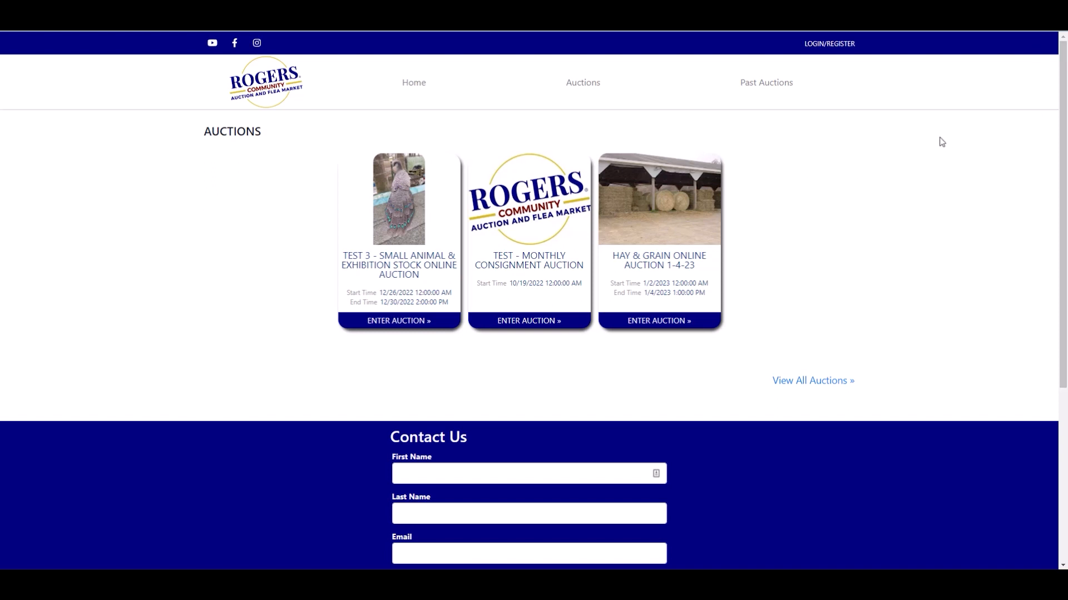
mouse_move(857, 98)
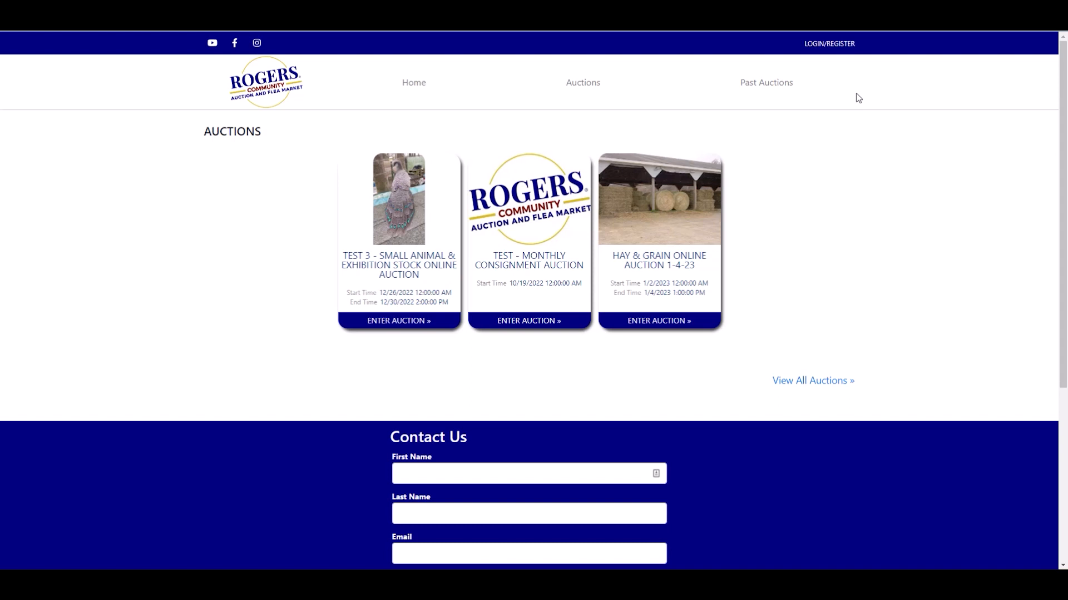
mouse_move(861, 93)
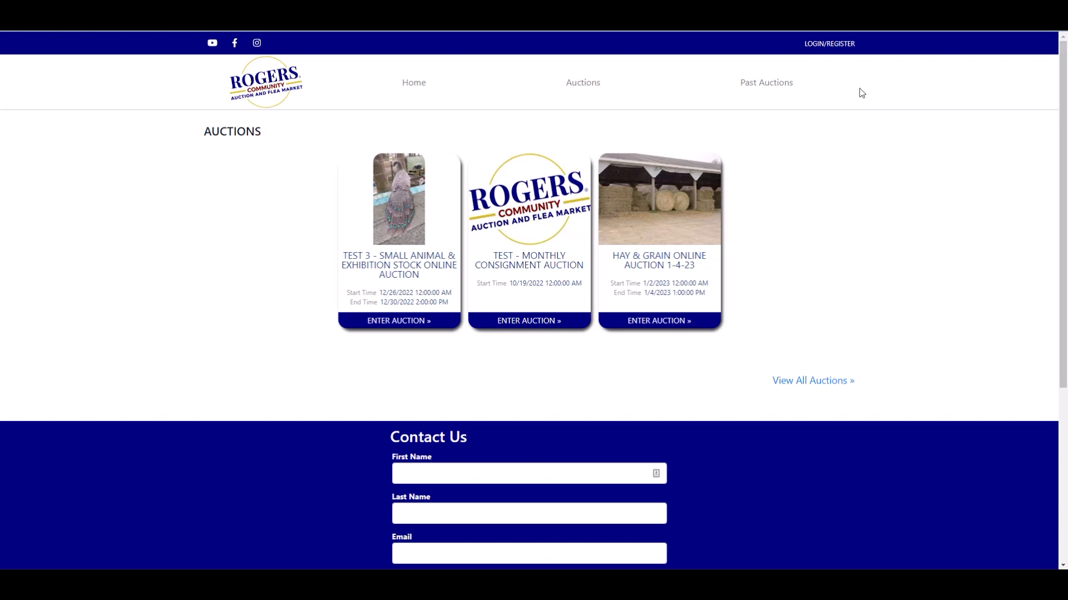
mouse_move(862, 82)
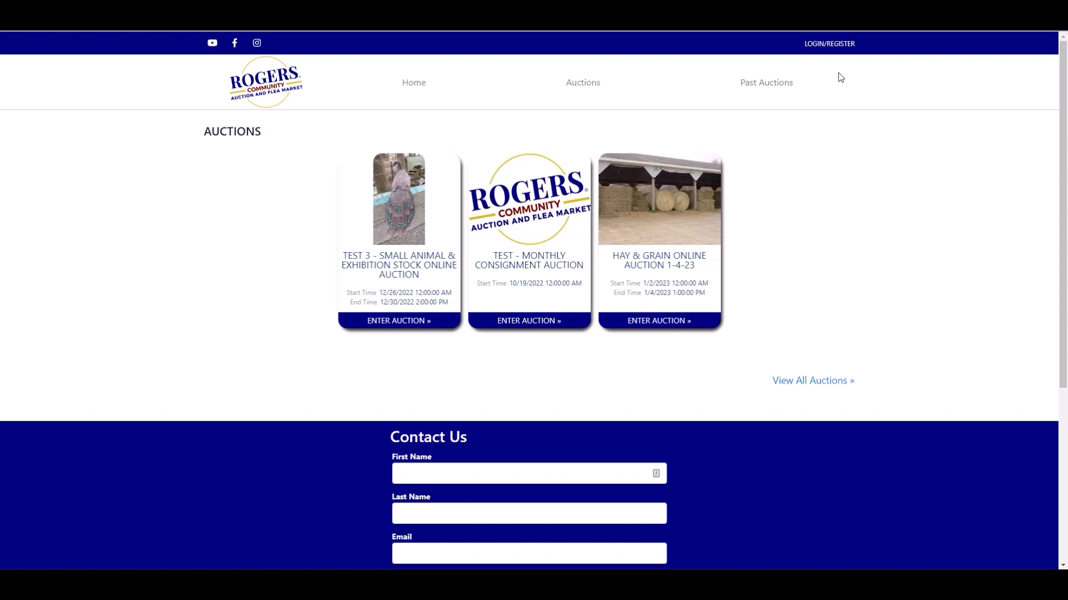
mouse_move(816, 73)
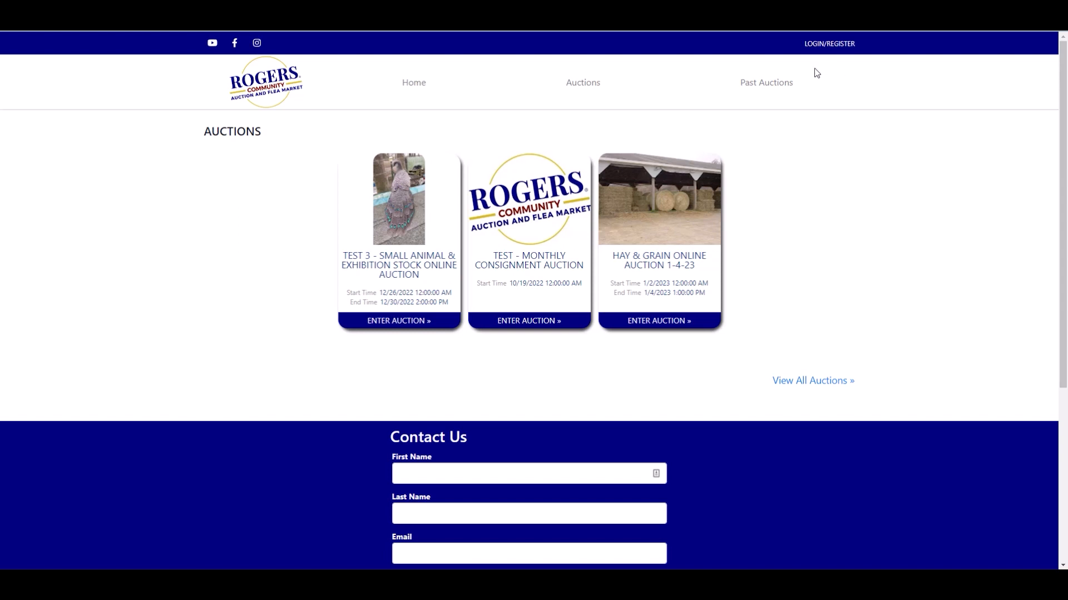
mouse_move(824, 64)
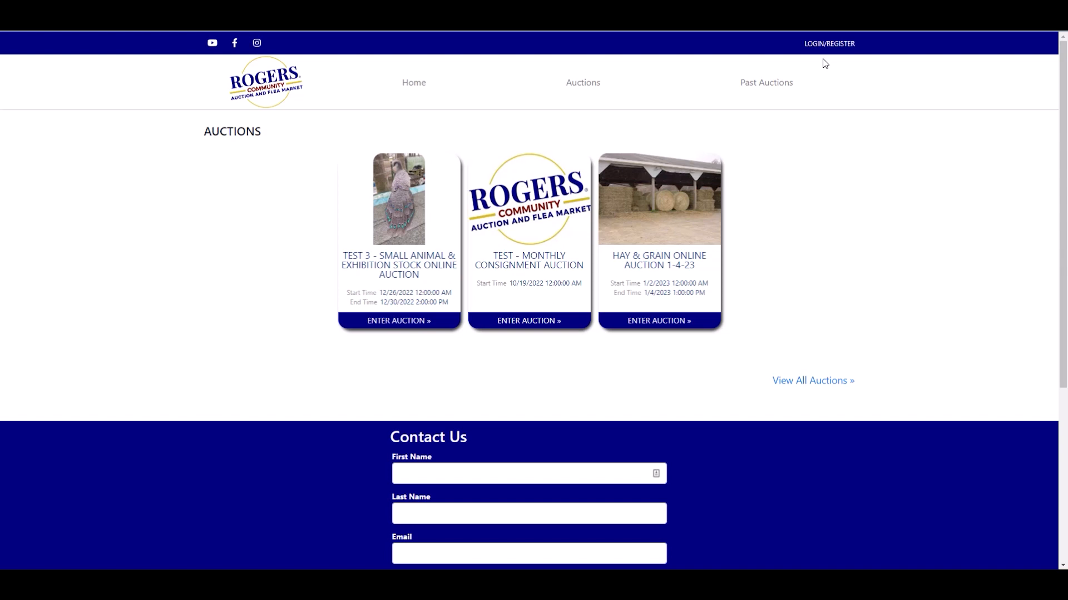
mouse_move(825, 55)
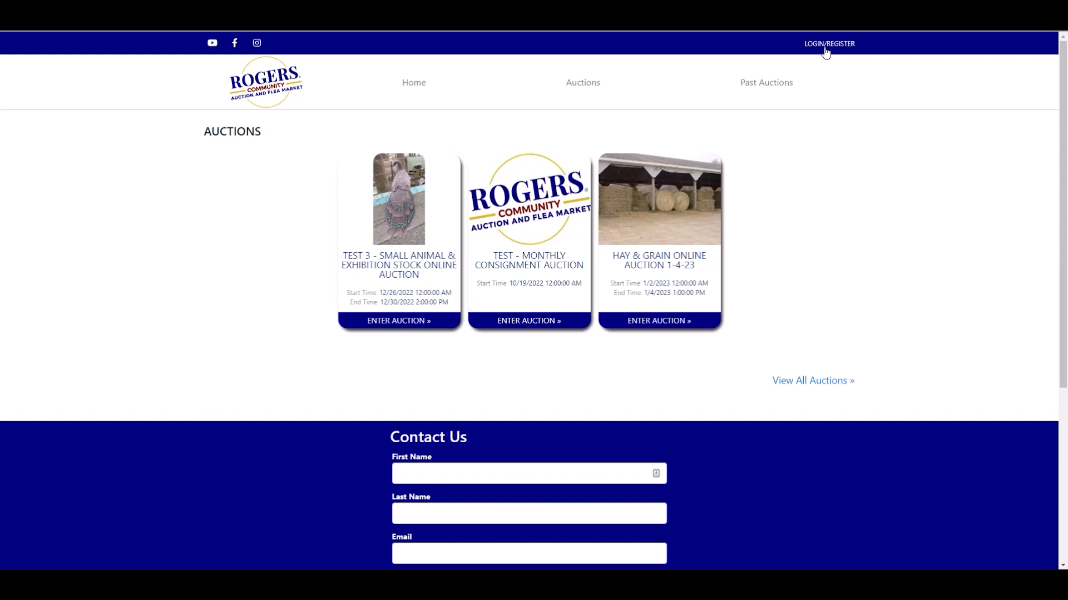
mouse_move(847, 73)
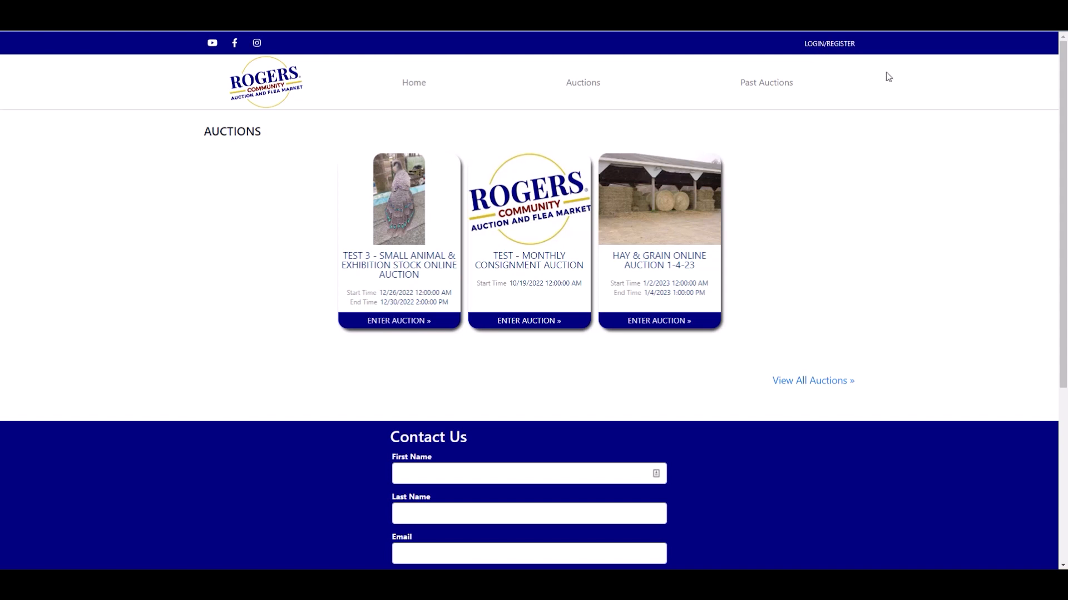
left_click(829, 43)
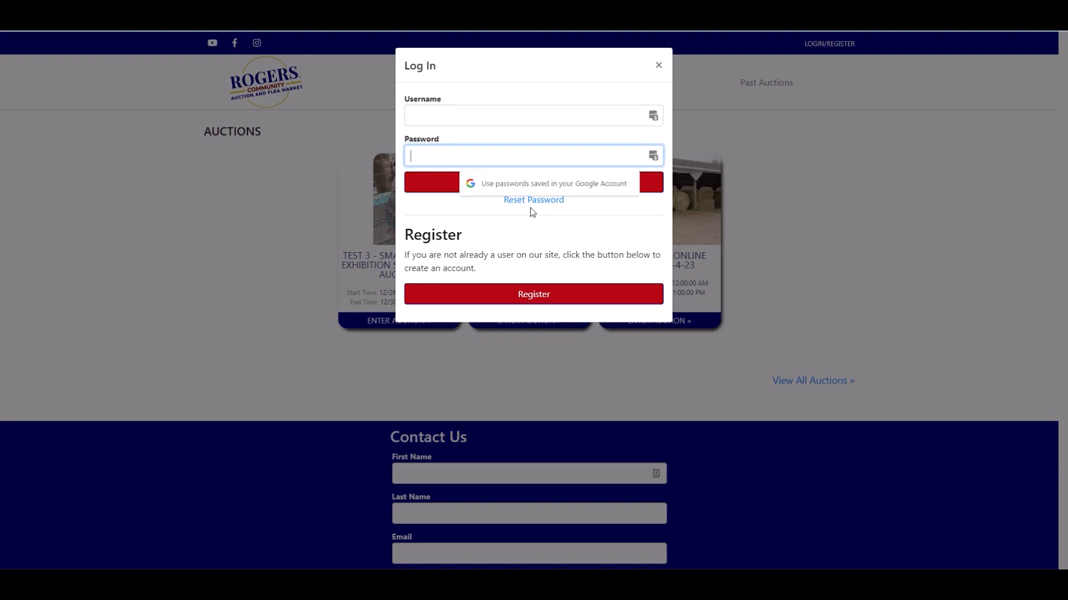
left_click(532, 199)
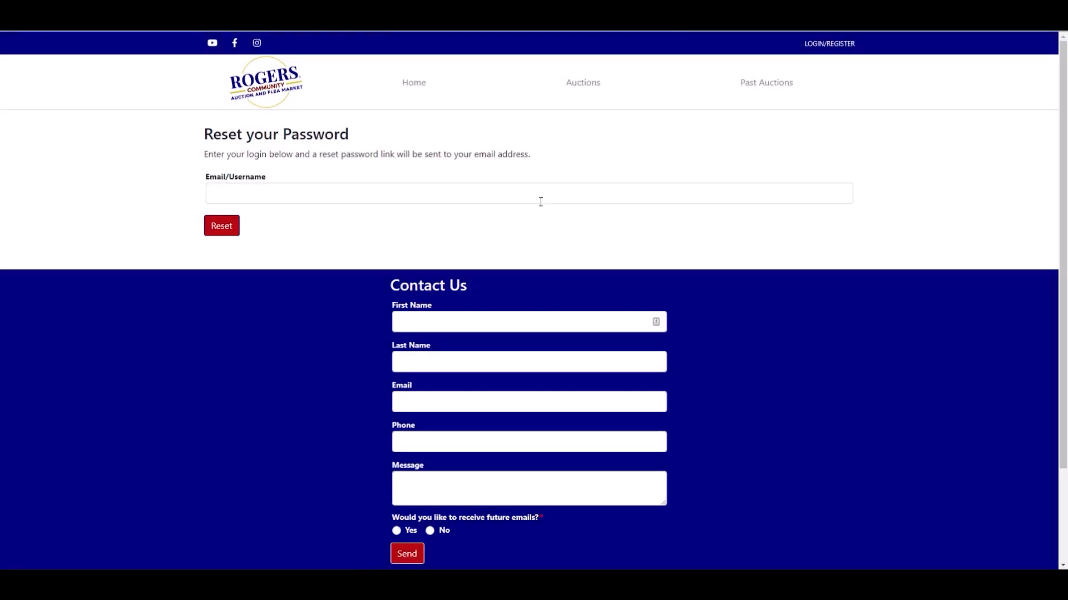
left_click(528, 193)
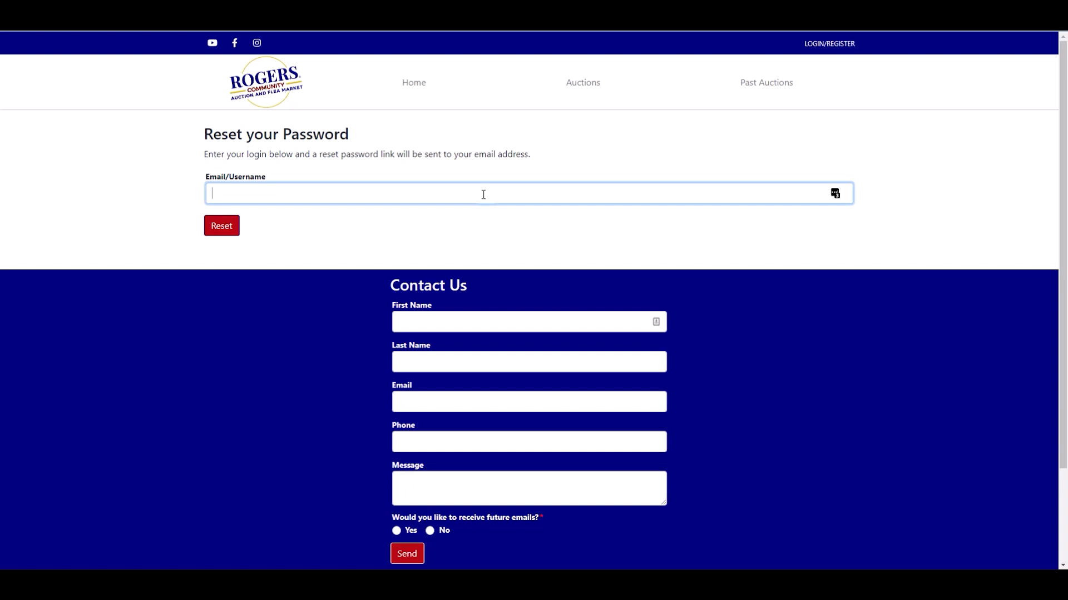
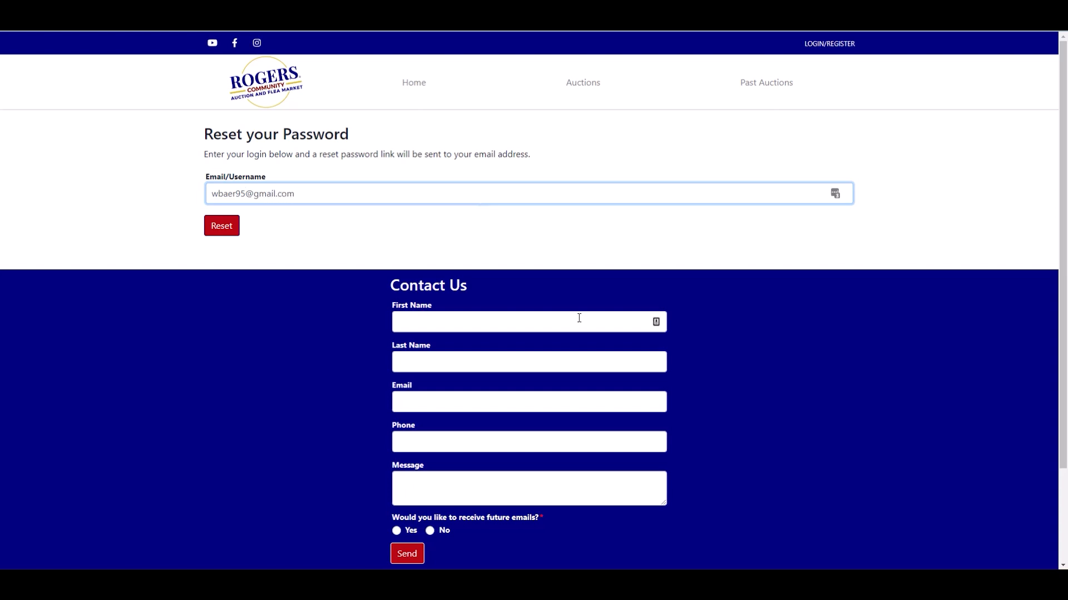
left_click(406, 554)
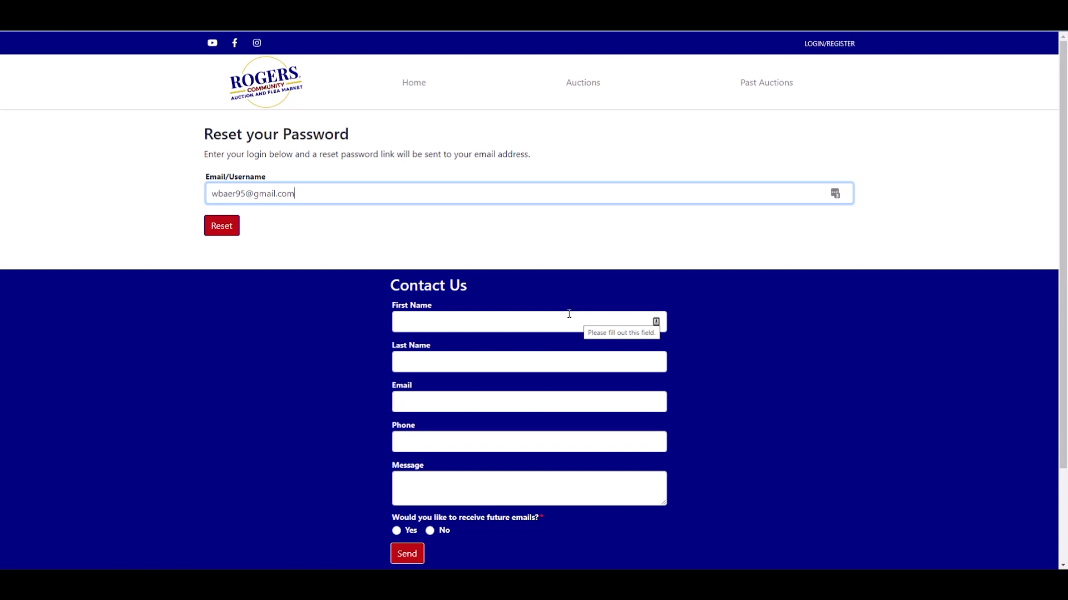
left_click(221, 225)
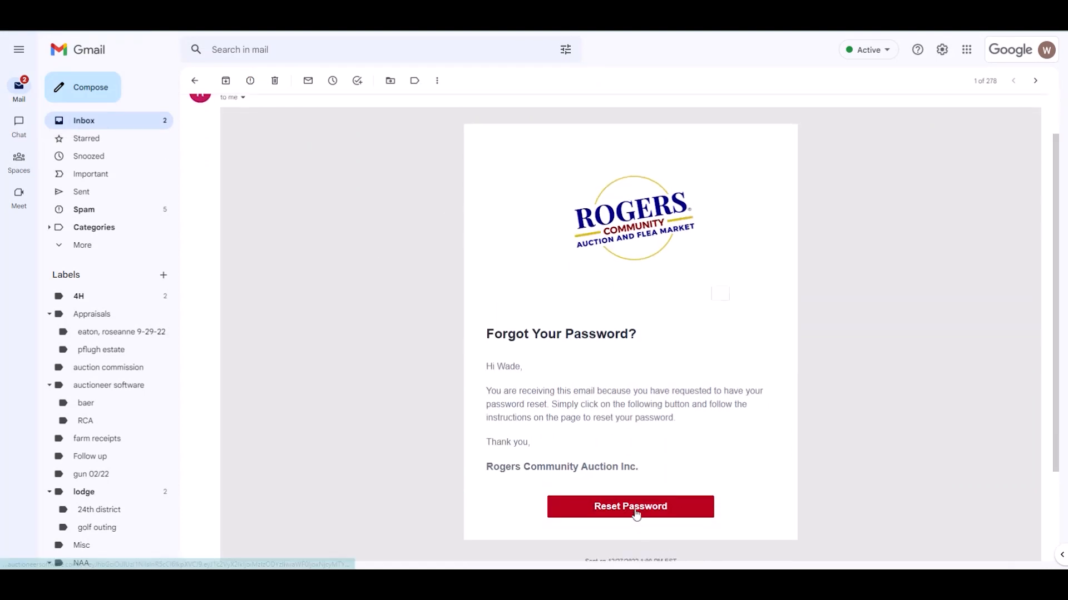
mouse_move(263, 109)
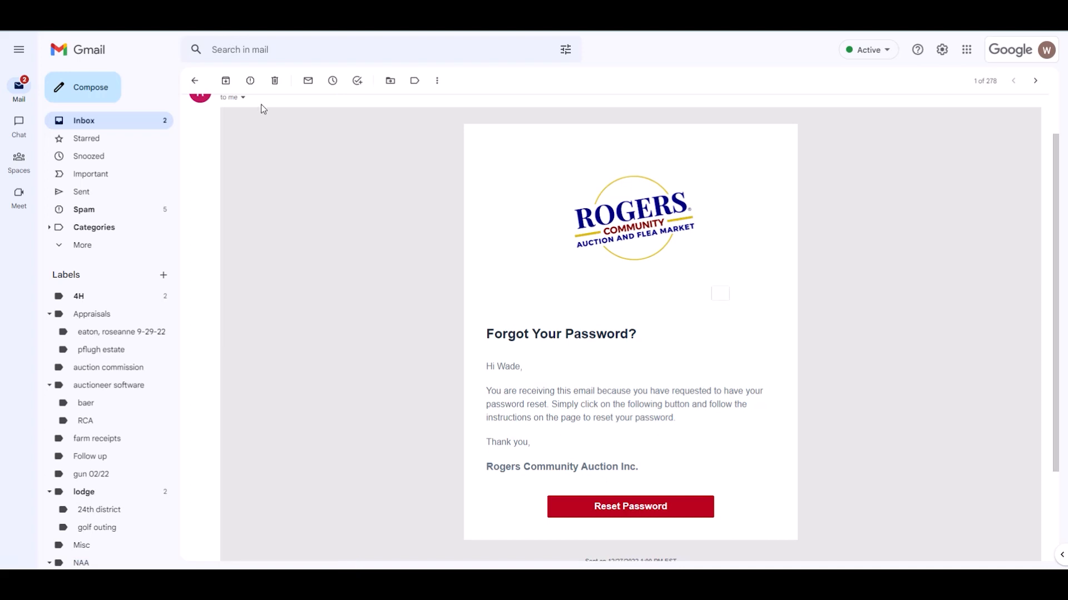
- Return to the auction site's reset confirmation page and bring up the Log In dialog
left_click(629, 506)
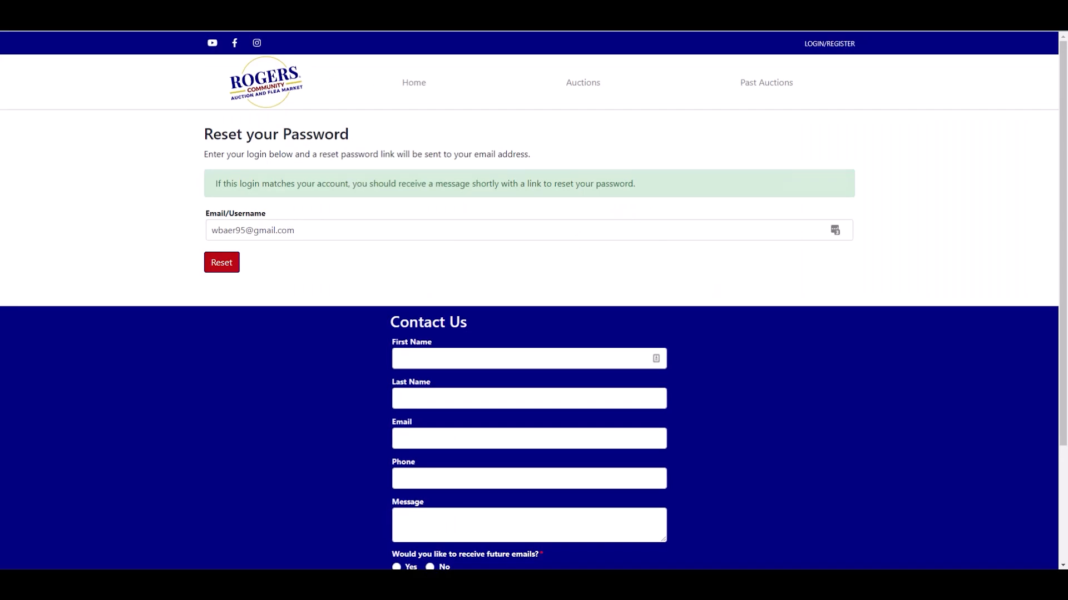
mouse_move(313, 212)
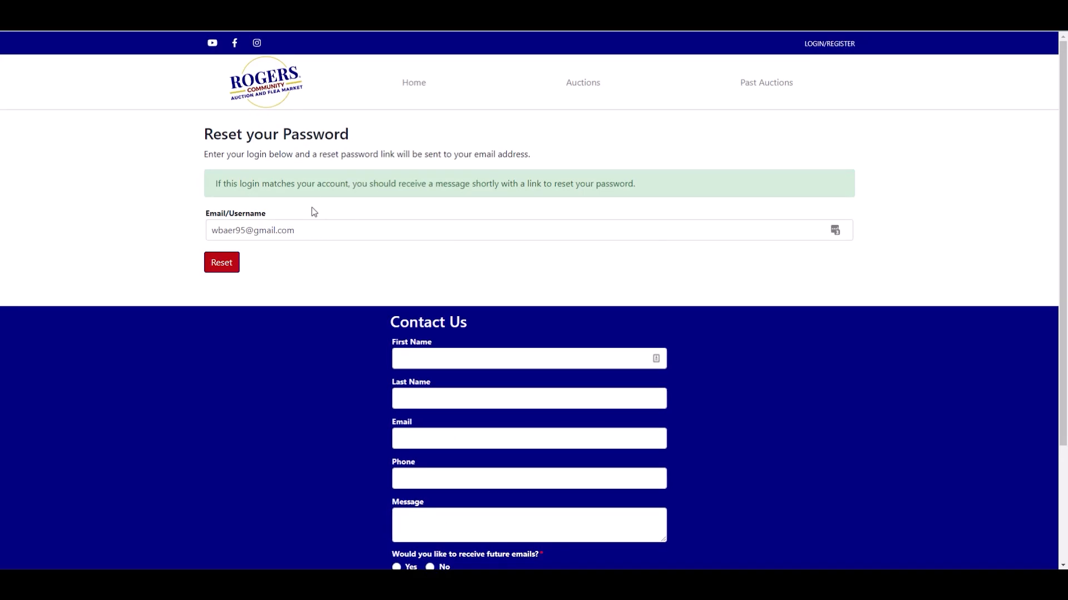
mouse_move(864, 104)
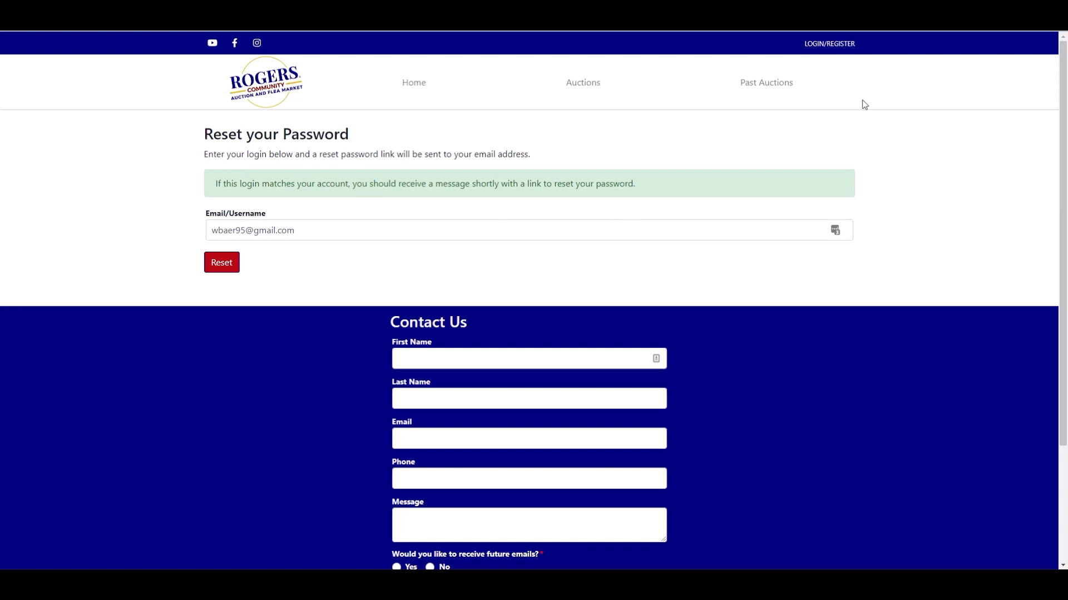
left_click(829, 44)
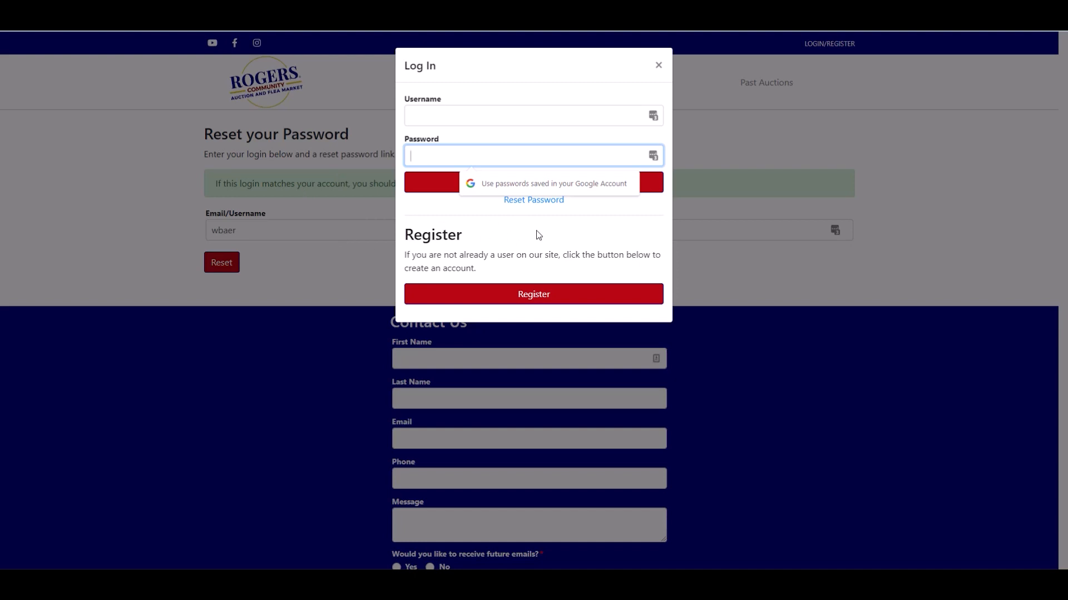
mouse_move(574, 291)
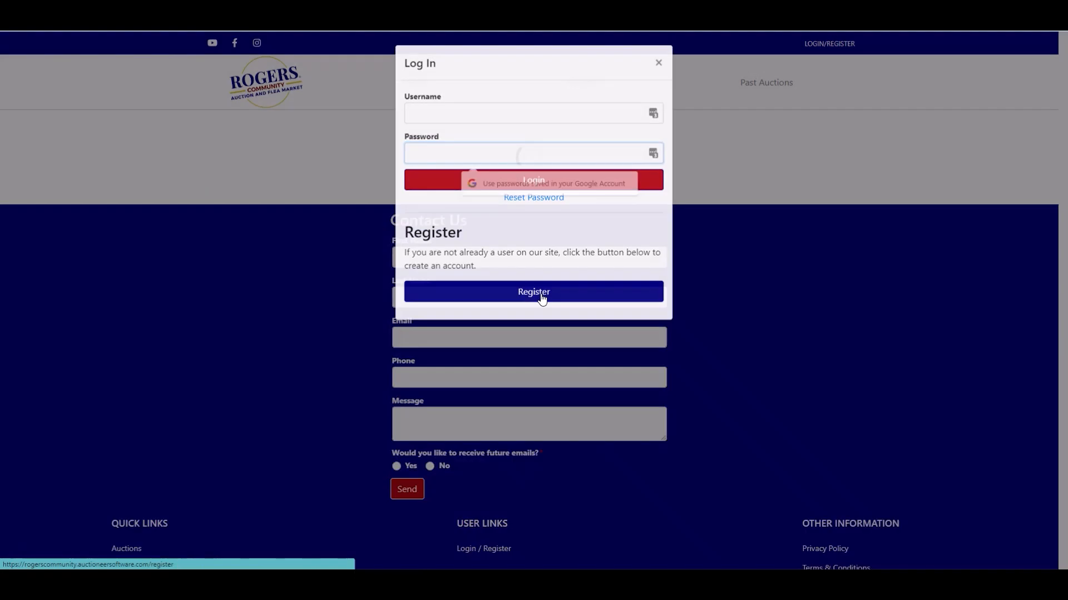
- Start a new bidder account with username 'auctionbuyer' and redo the password entry
left_click(533, 291)
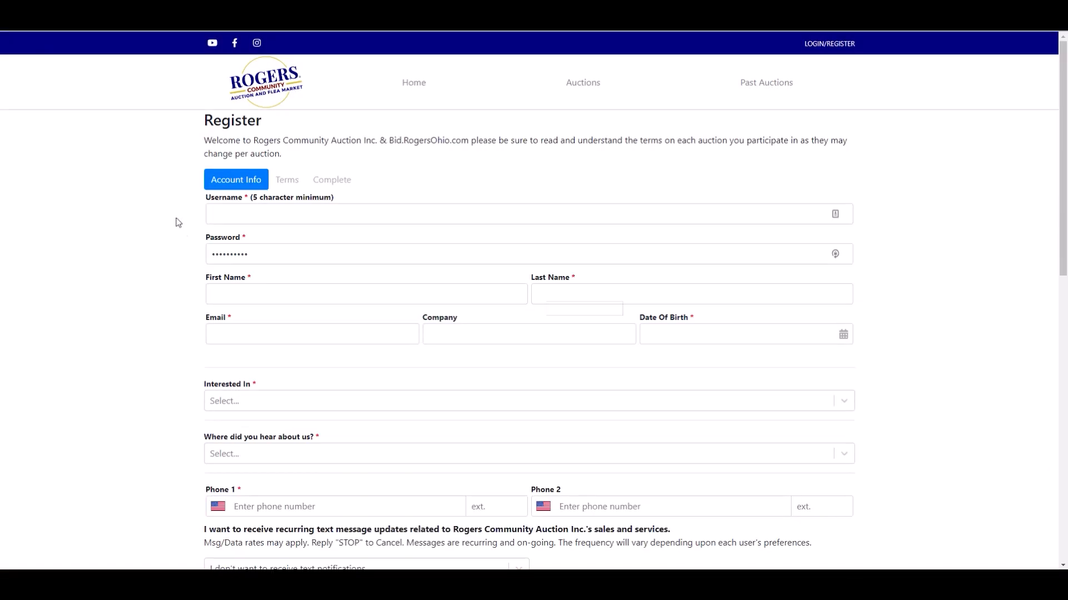
left_click(528, 214)
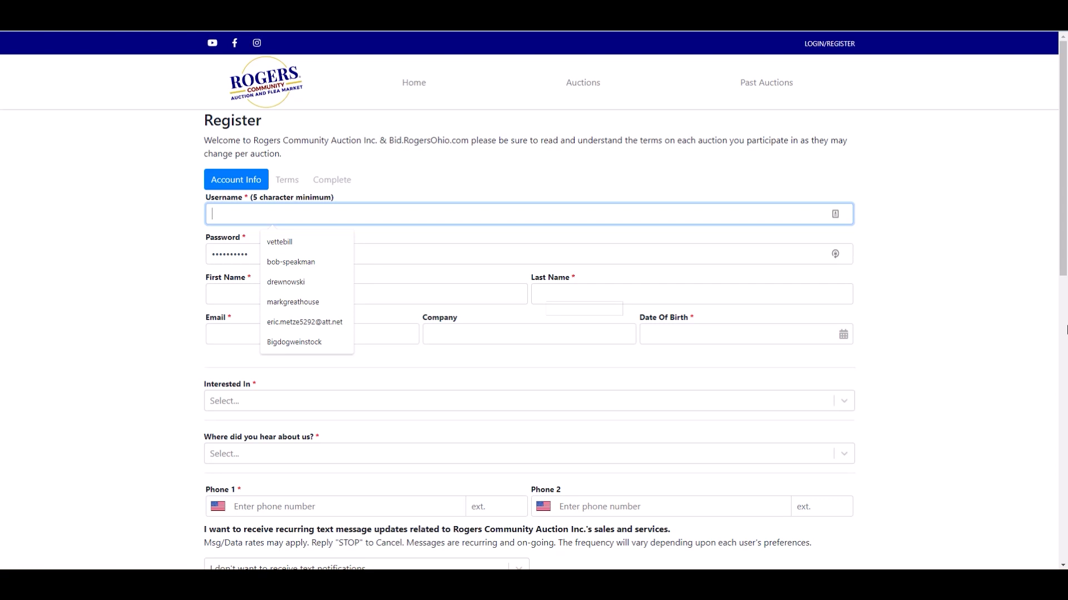
type("auction")
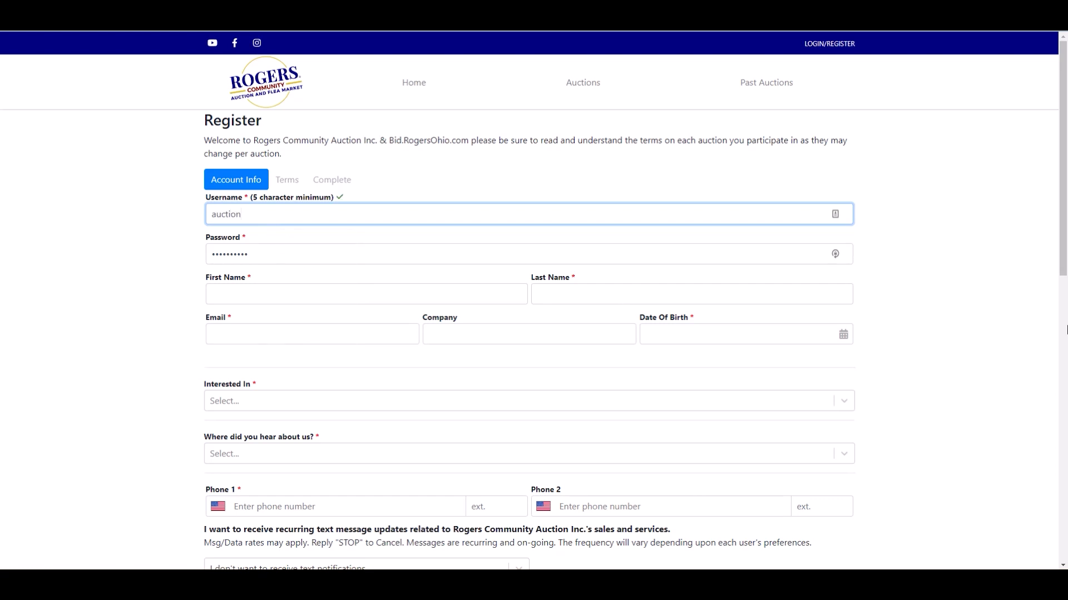
type("buyer7")
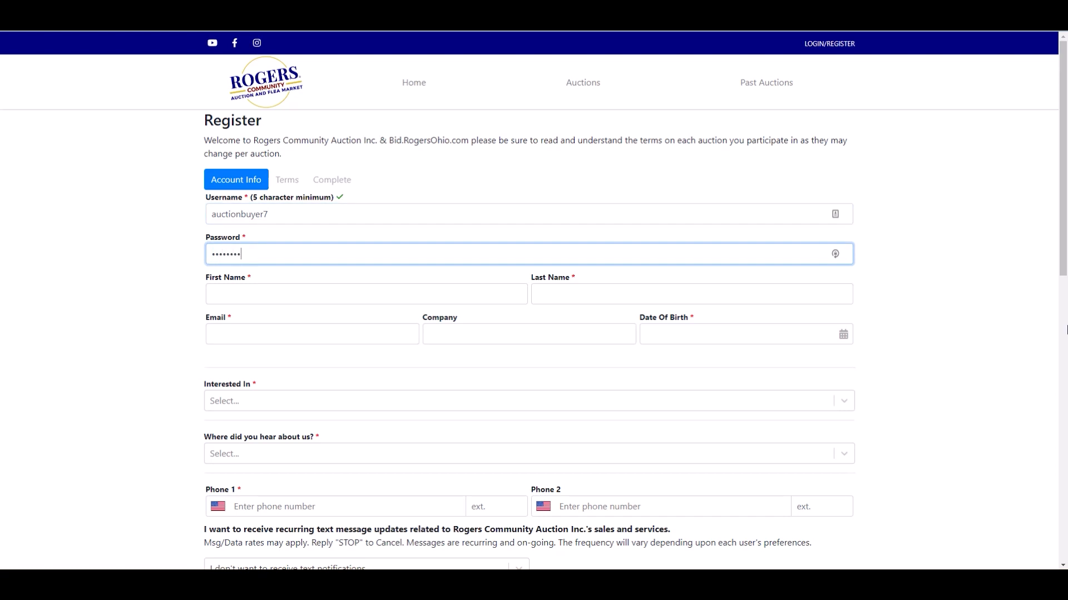
double_click(239, 213)
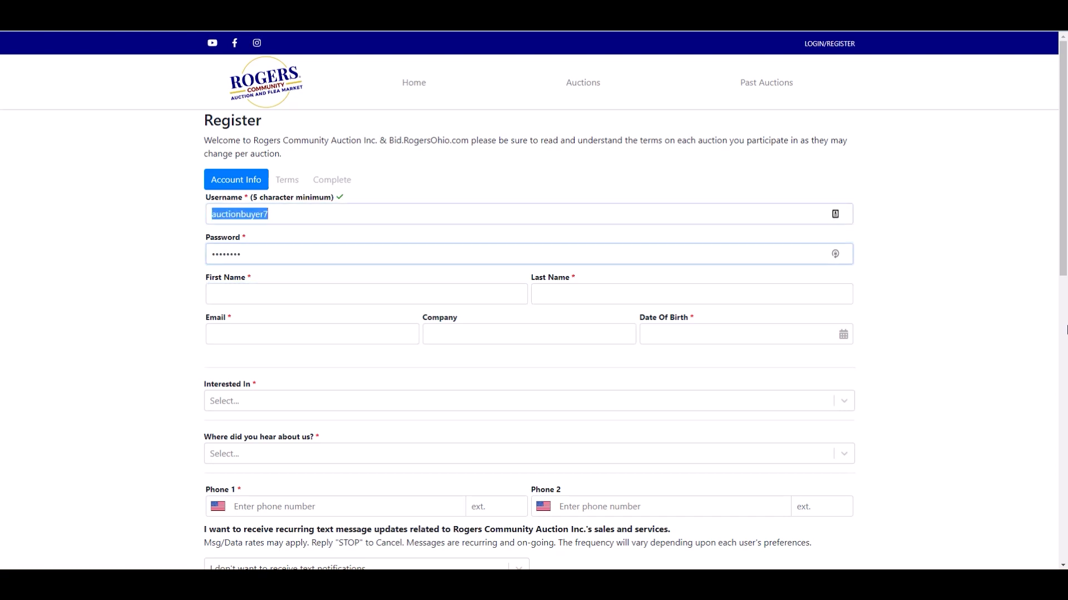
left_click(528, 213)
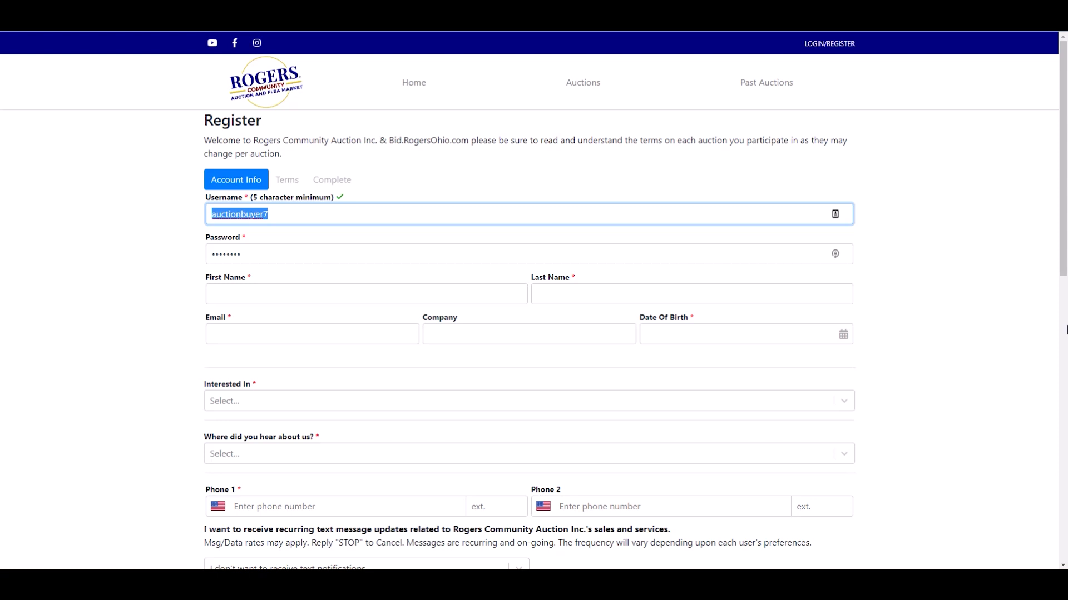
left_click(527, 254)
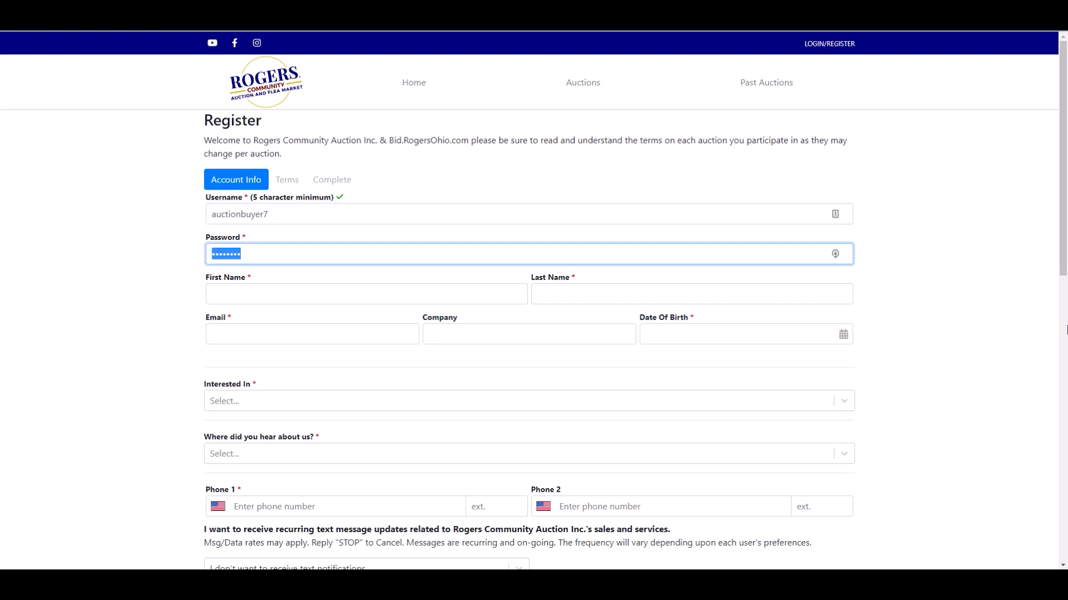
left_click(366, 294)
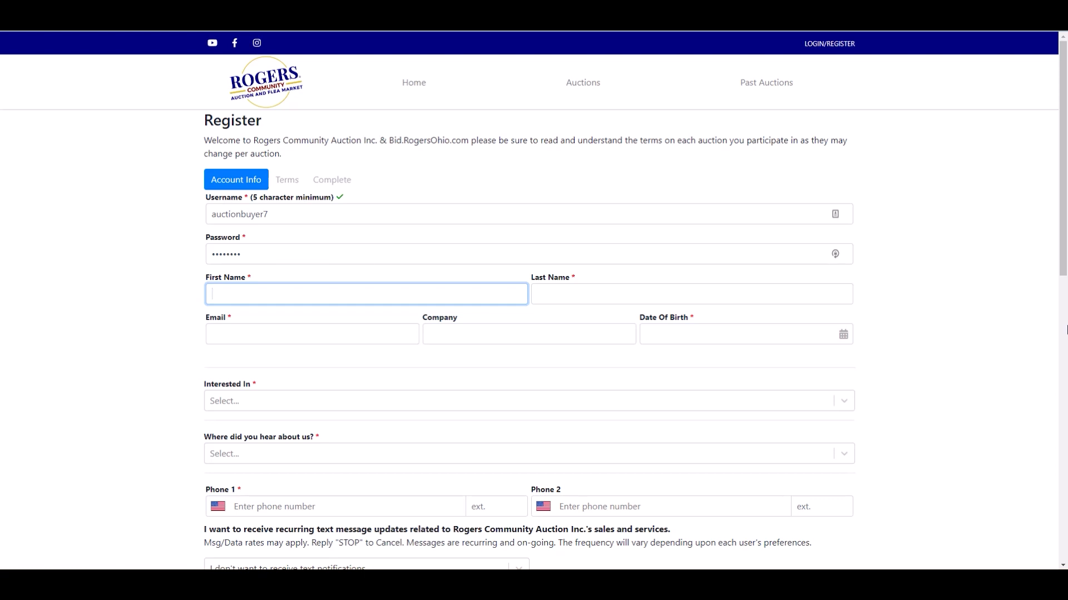
type("Joe")
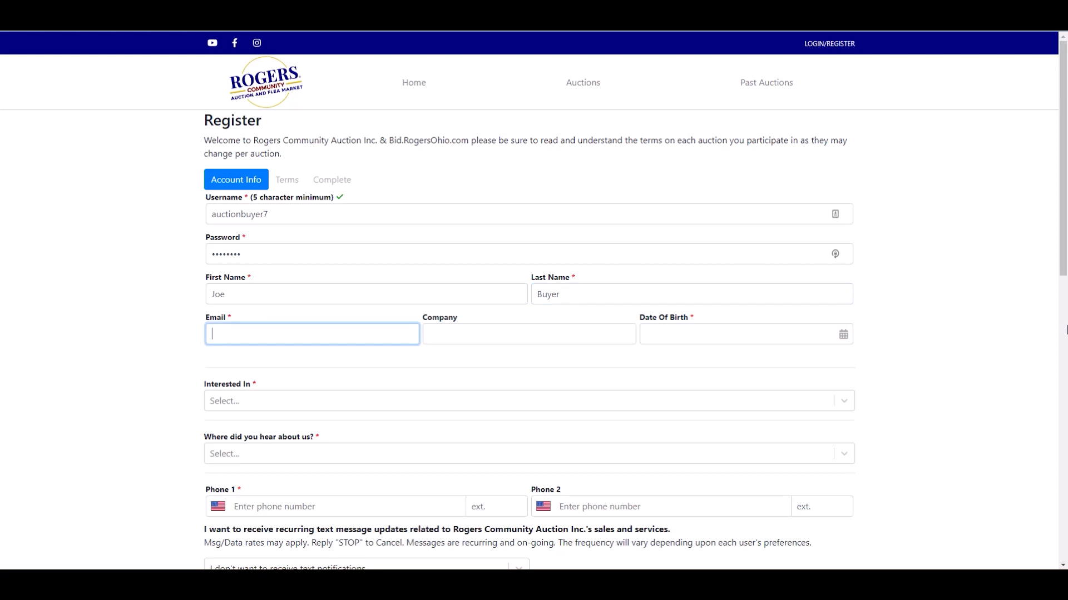
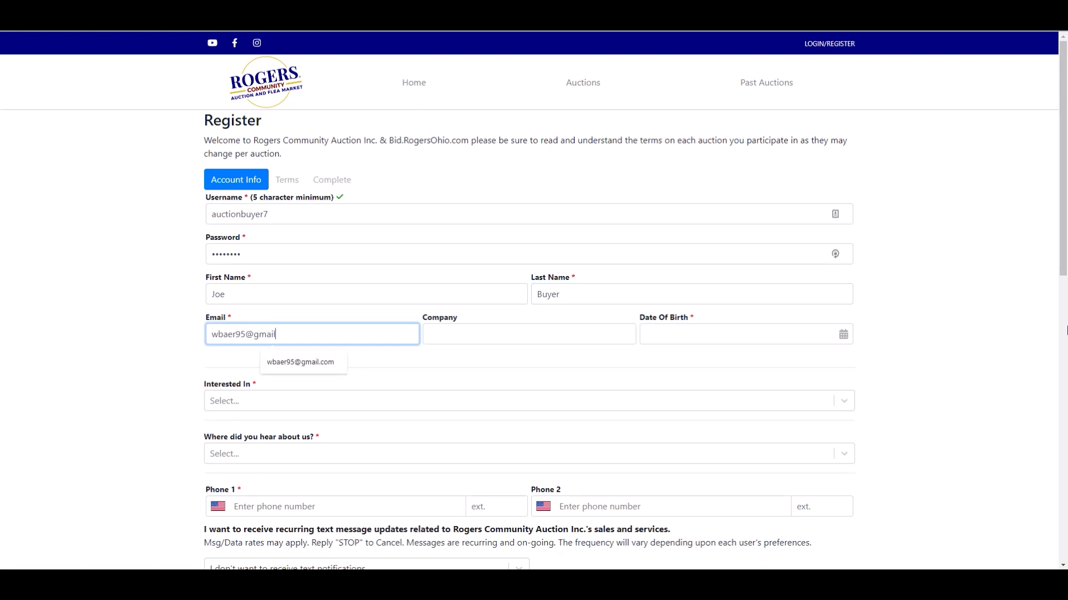
- Accept the suggested full email and set date of birth to January 1, 2000
left_click(528, 334)
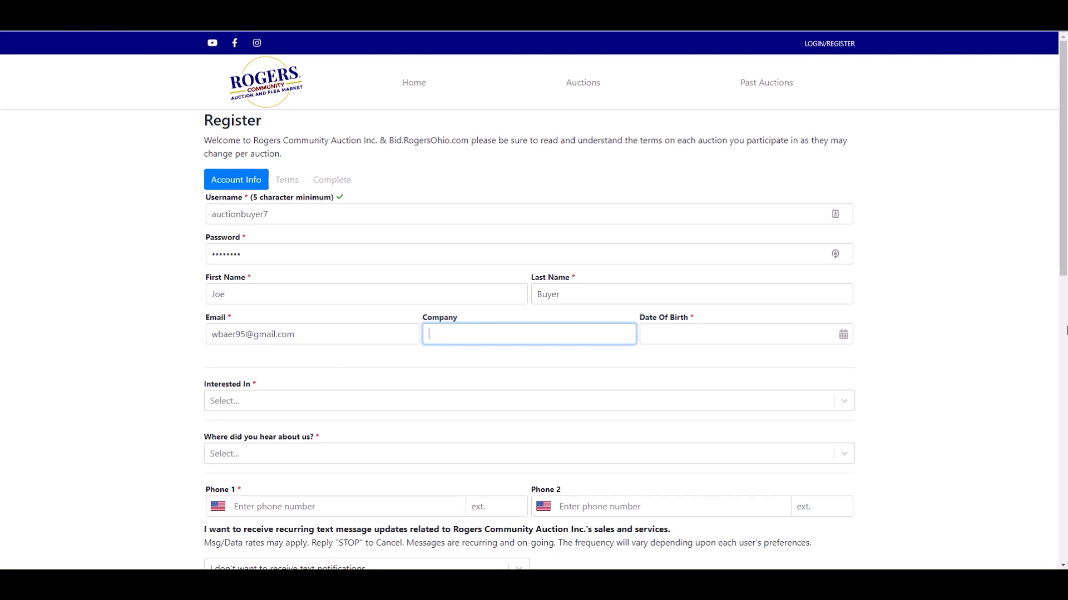
left_click(743, 334)
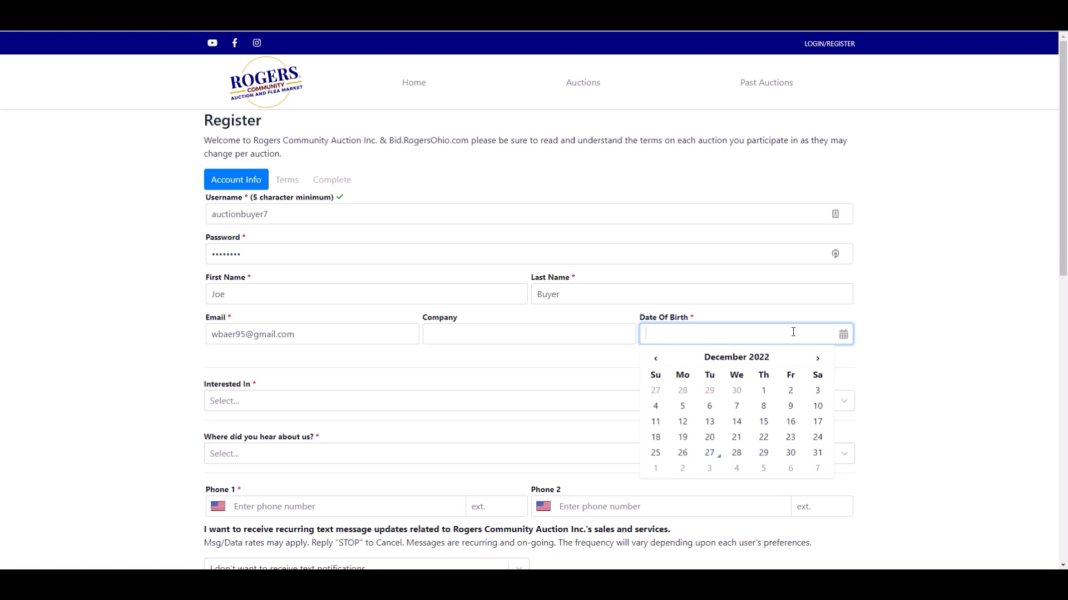
mouse_move(827, 335)
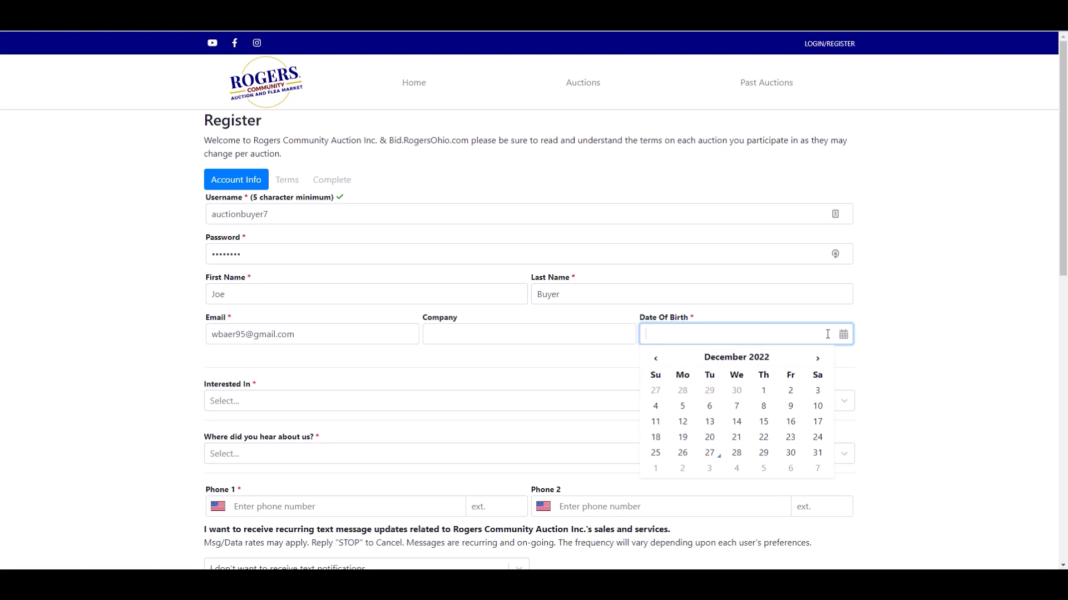
type("01/01/")
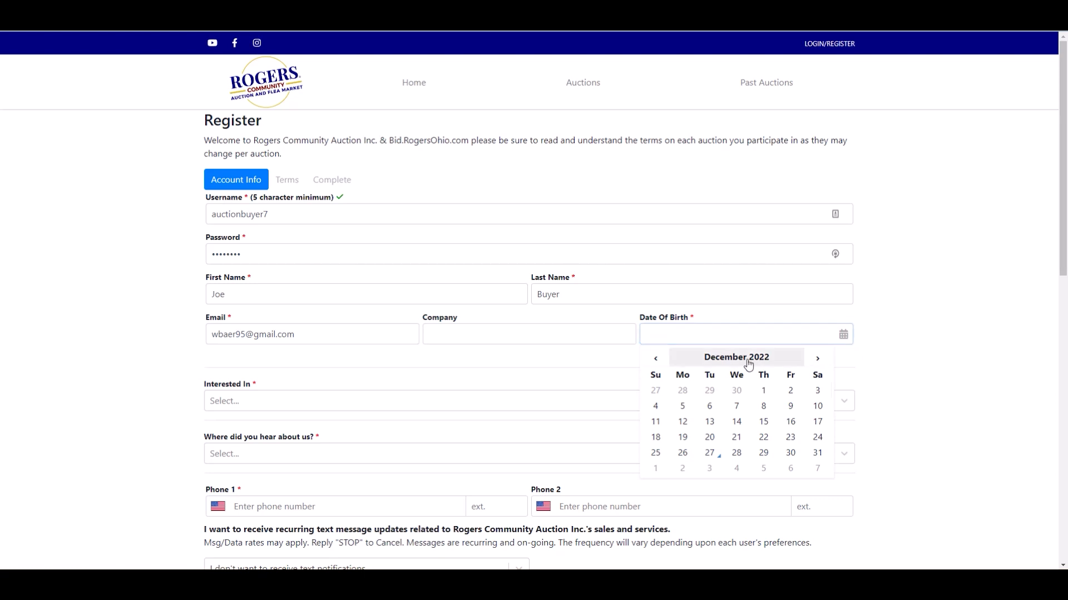
left_click(737, 357)
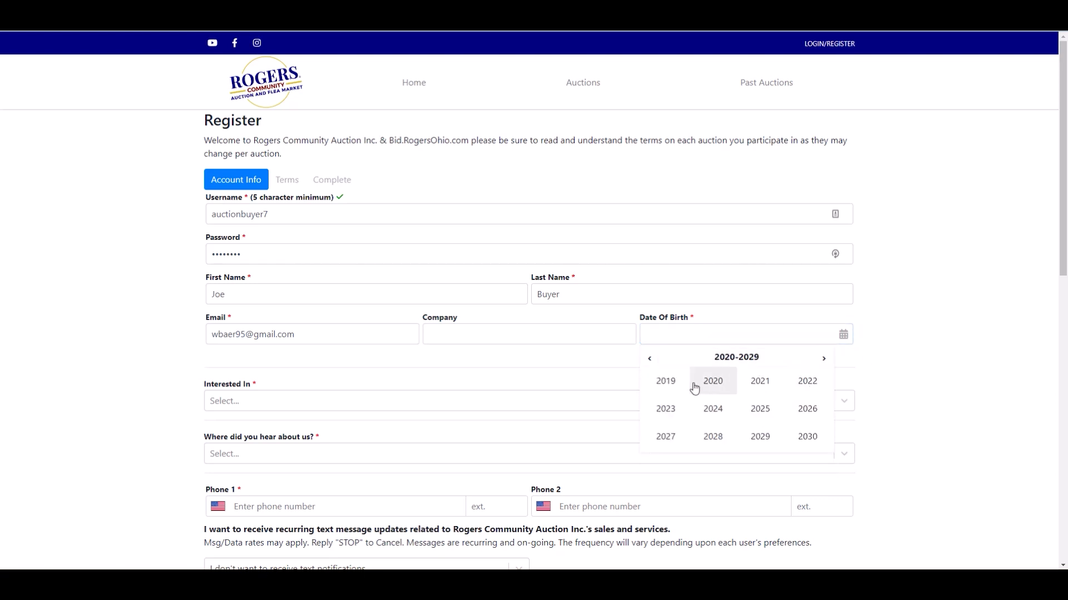
left_click(823, 358)
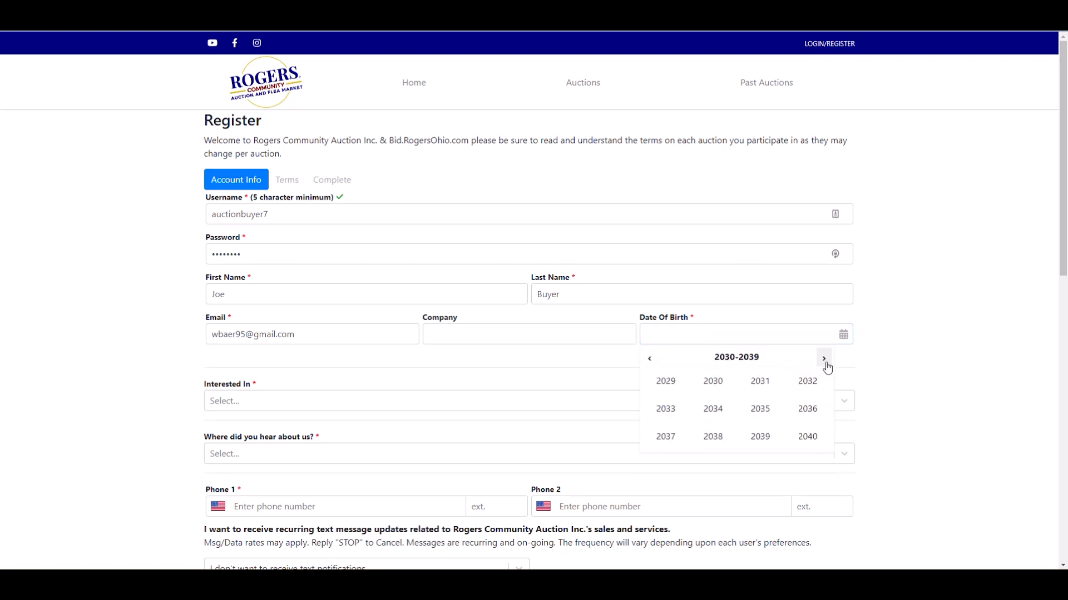
left_click(649, 358)
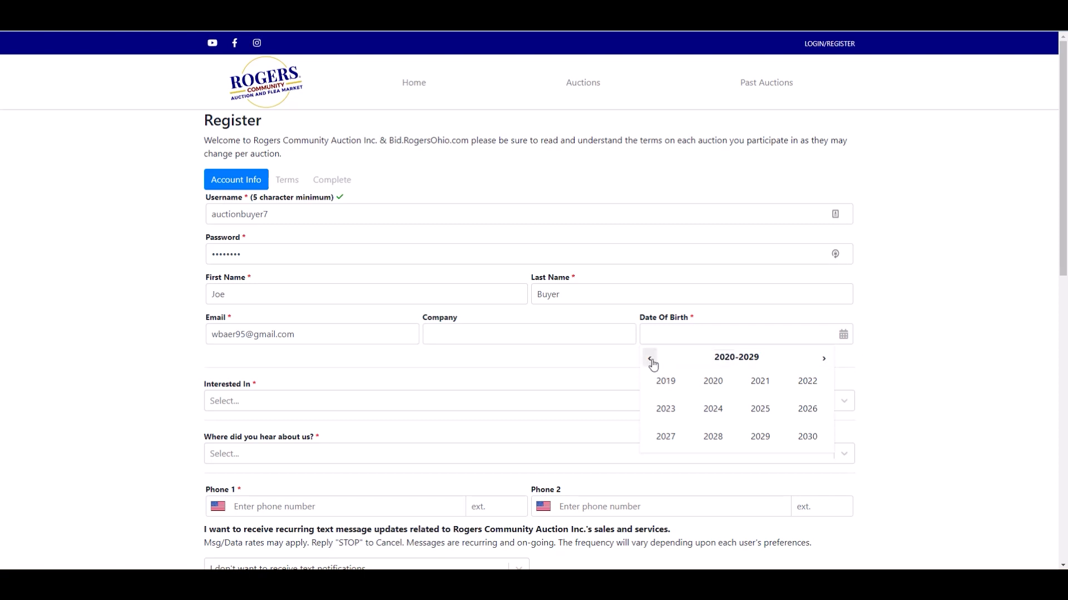
left_click(713, 382)
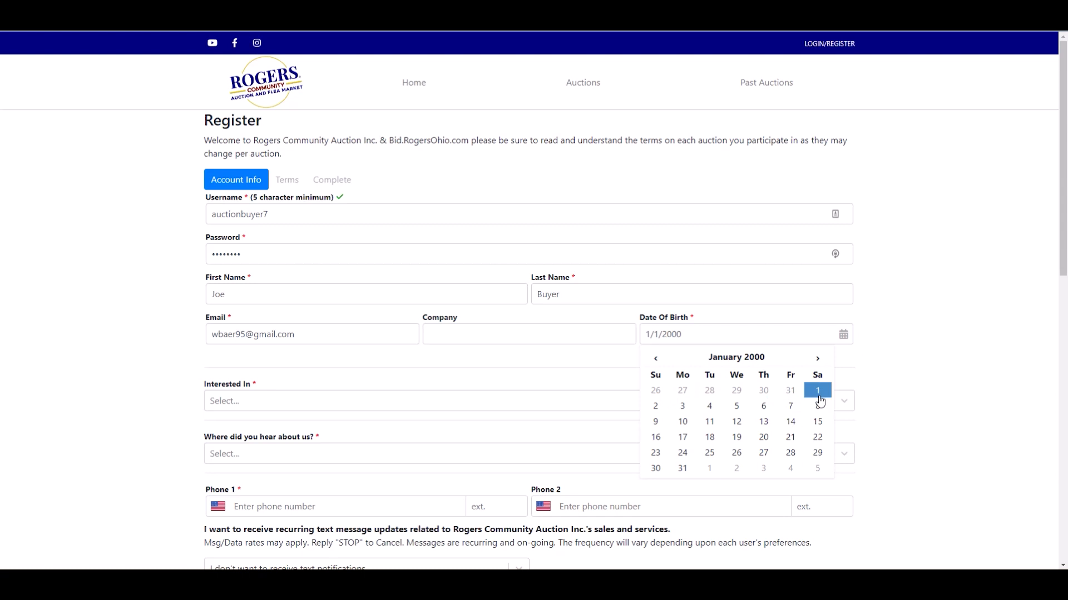
left_click(817, 390)
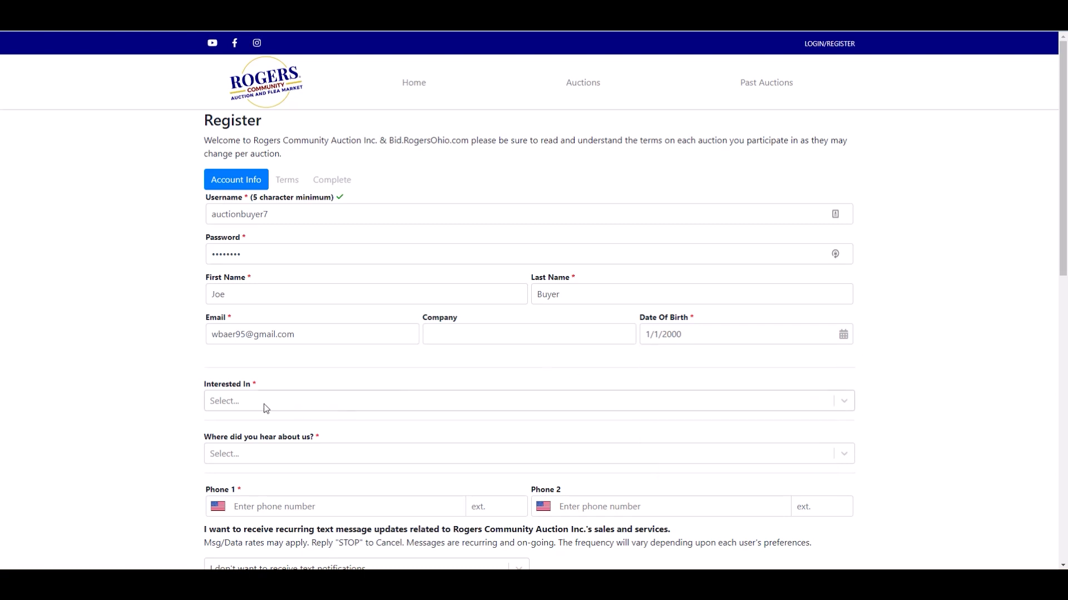
mouse_move(597, 310)
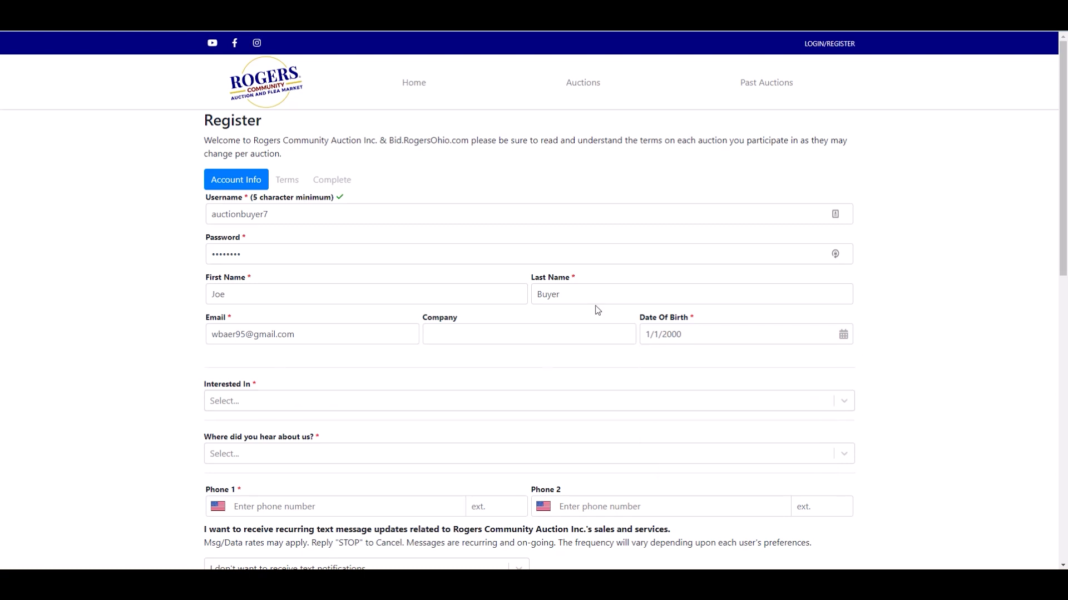
mouse_move(647, 109)
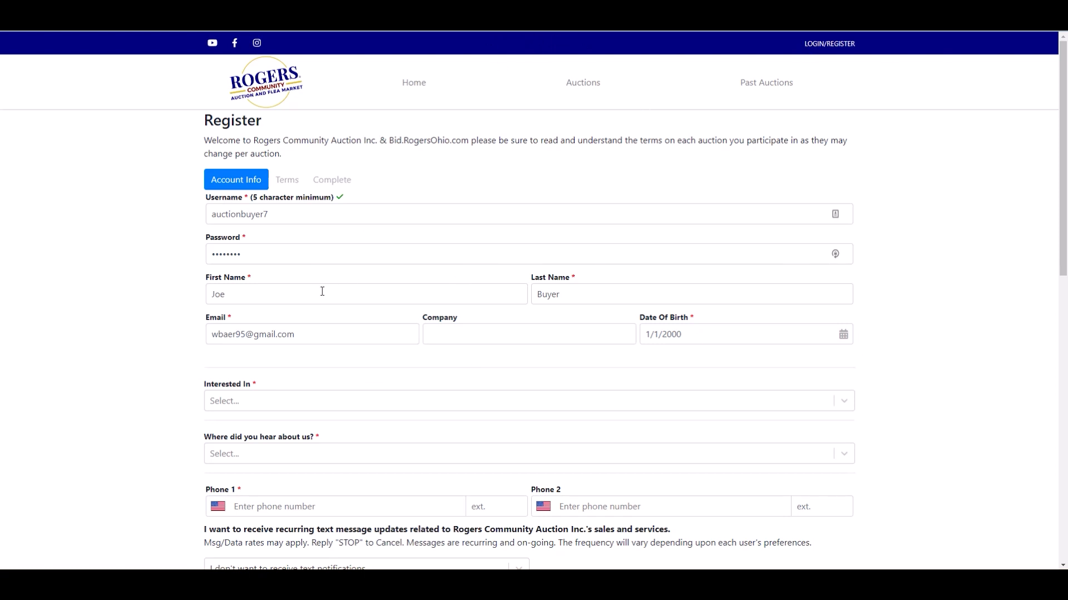
- Add Small Animals and Heavy Equipment as auction interests
scroll("down", 3)
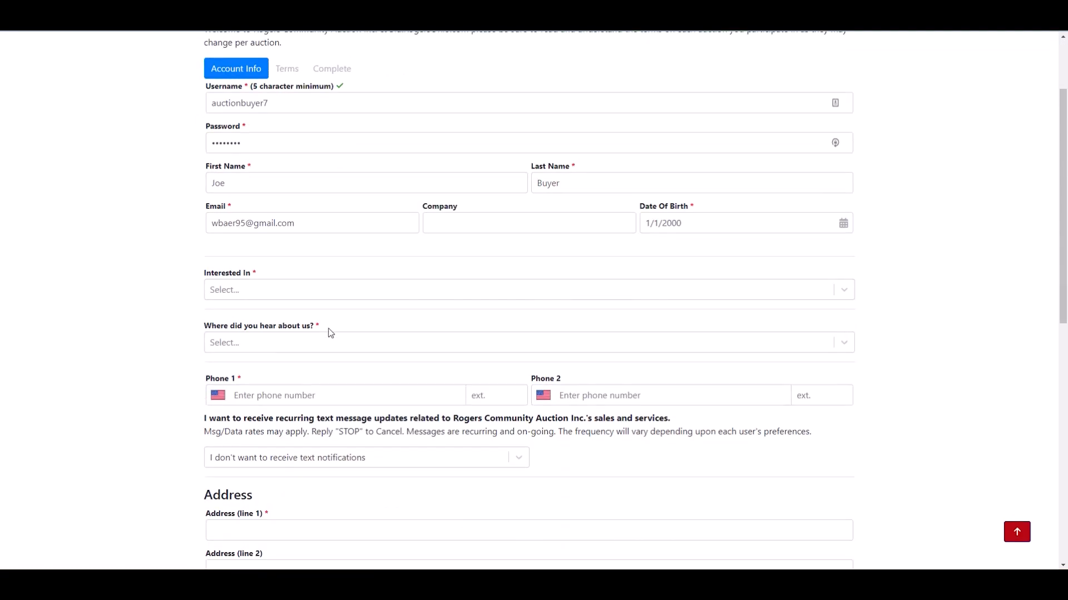
left_click(527, 289)
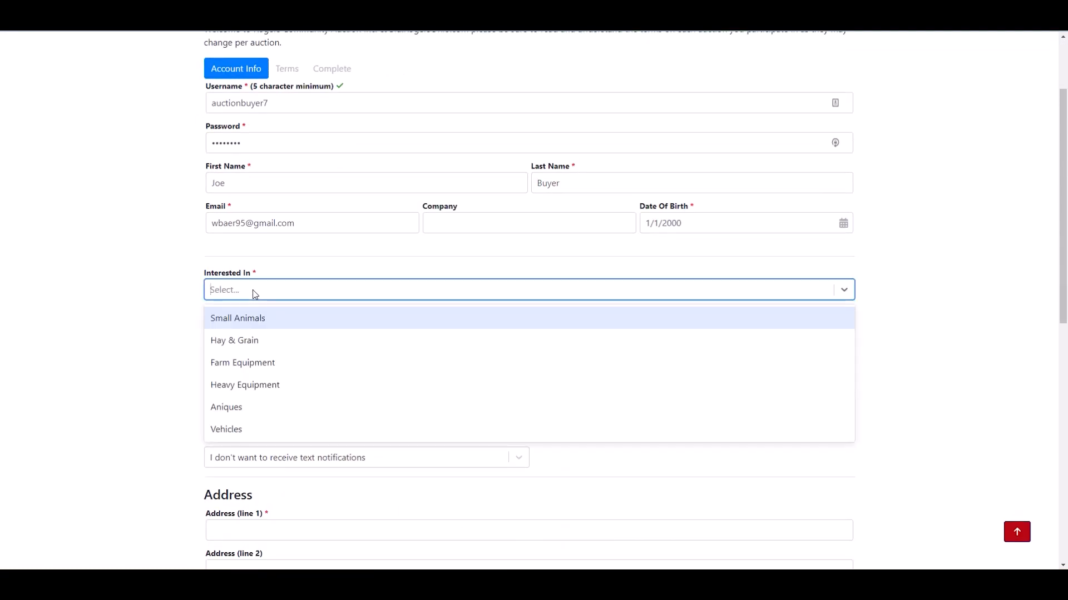
mouse_move(257, 406)
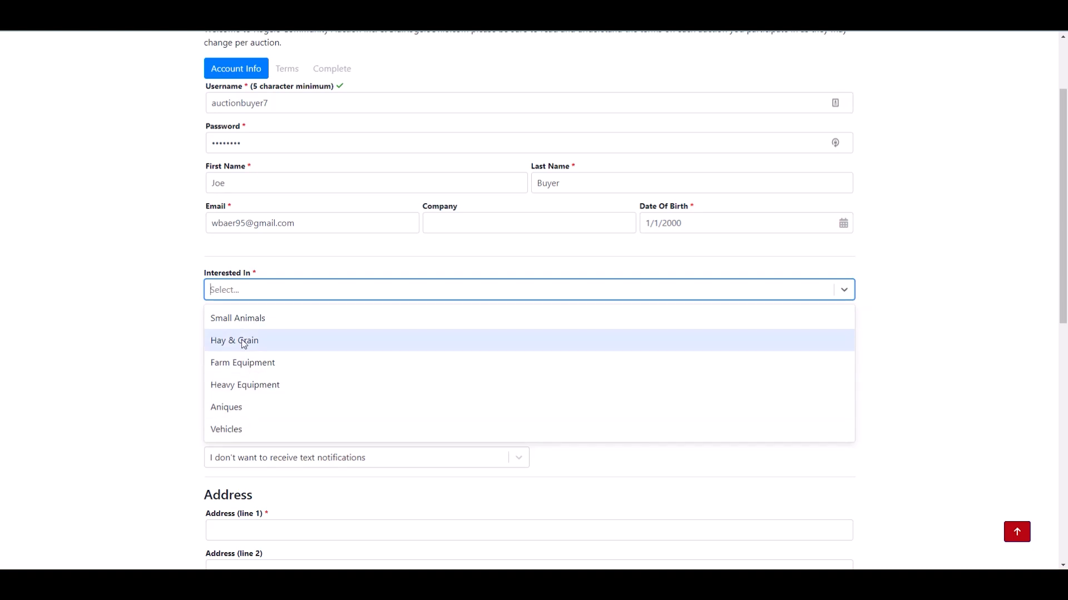
left_click(238, 318)
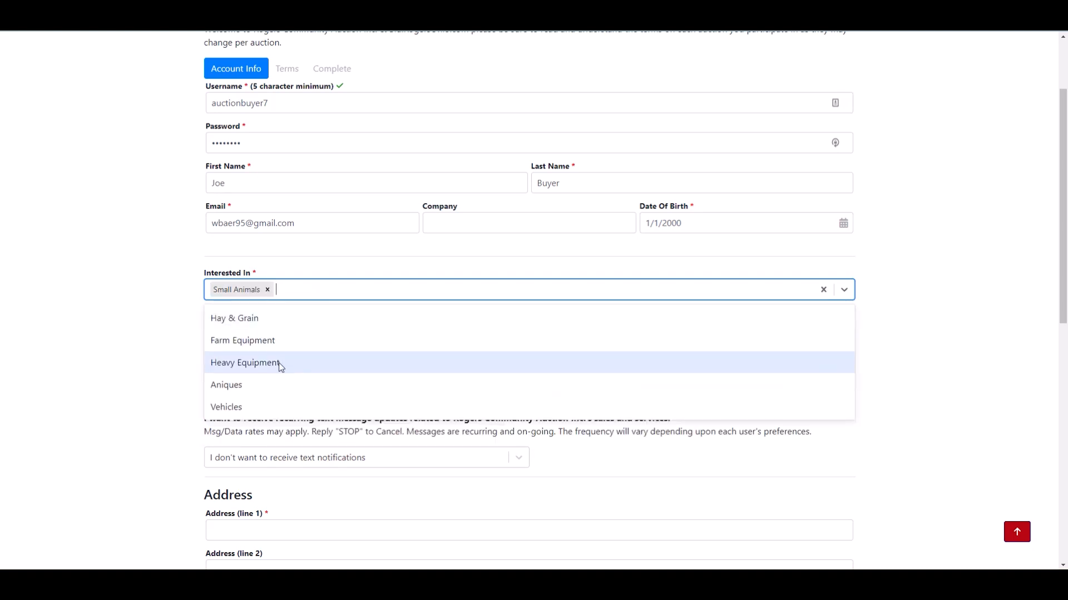
left_click(245, 362)
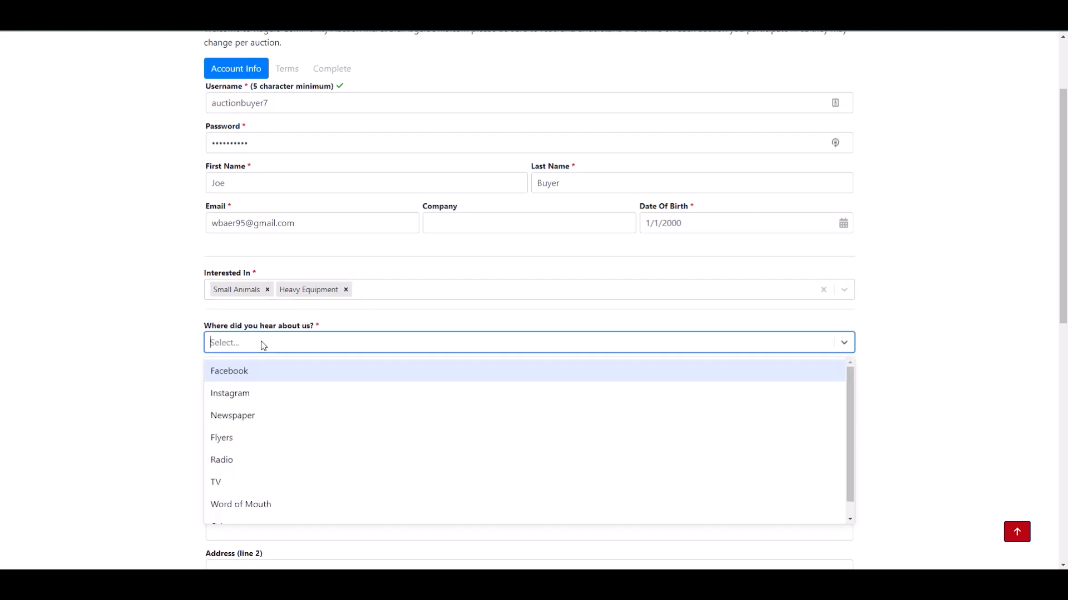
- Choose Word of Mouth as the referral source
scroll("down", 3)
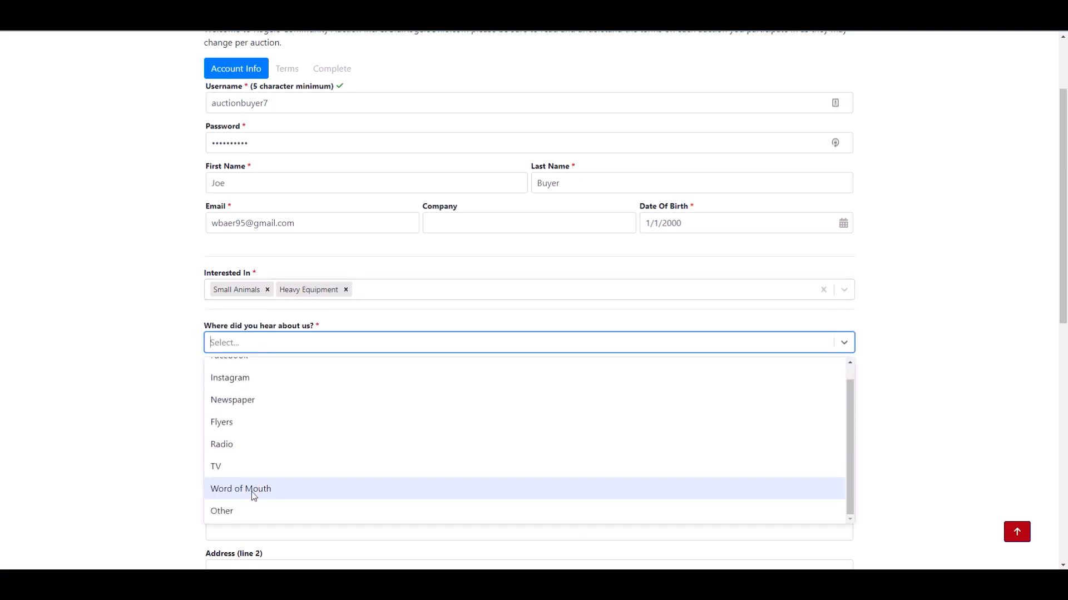
left_click(240, 489)
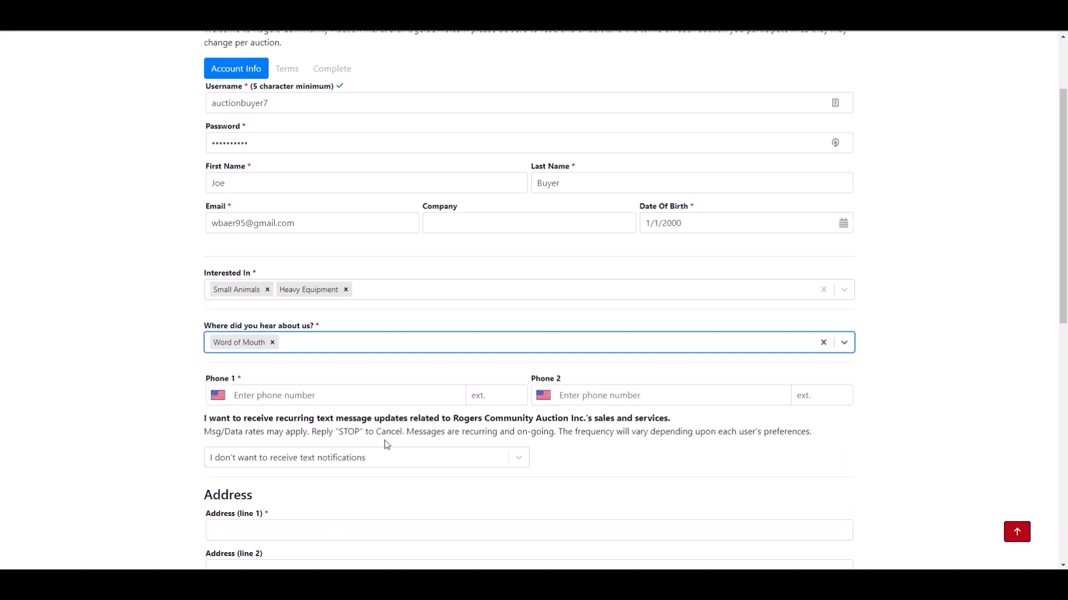
scroll("down", 3)
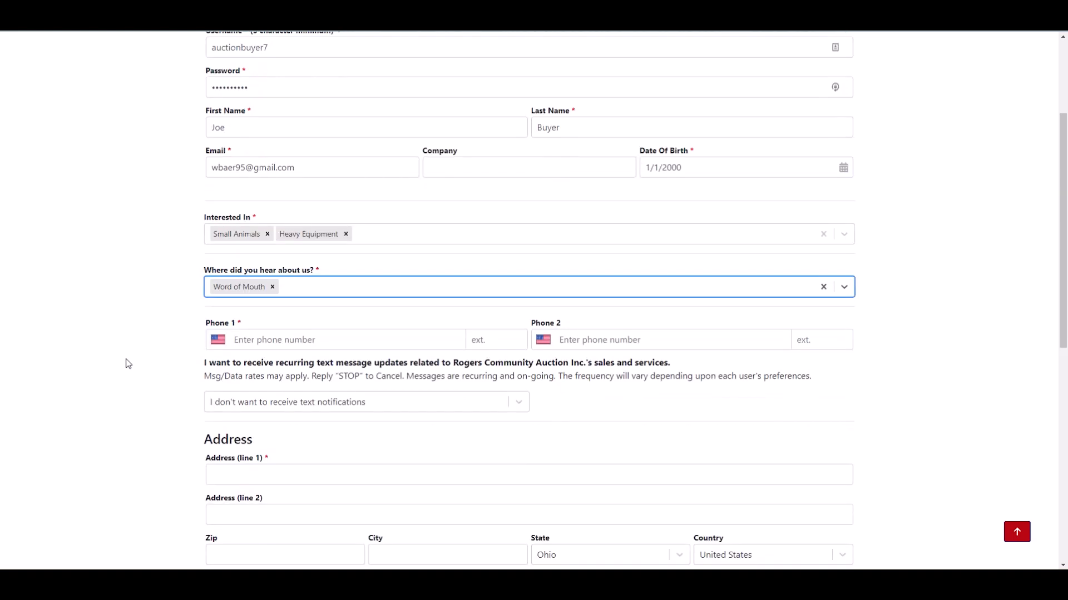
left_click(347, 339)
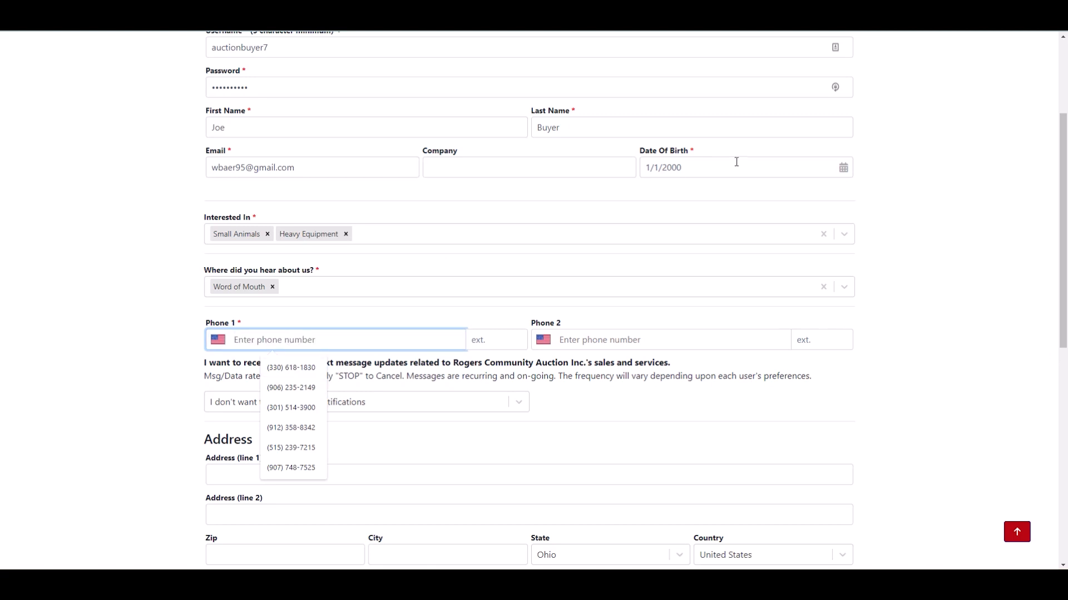
type("(330) 555-2222")
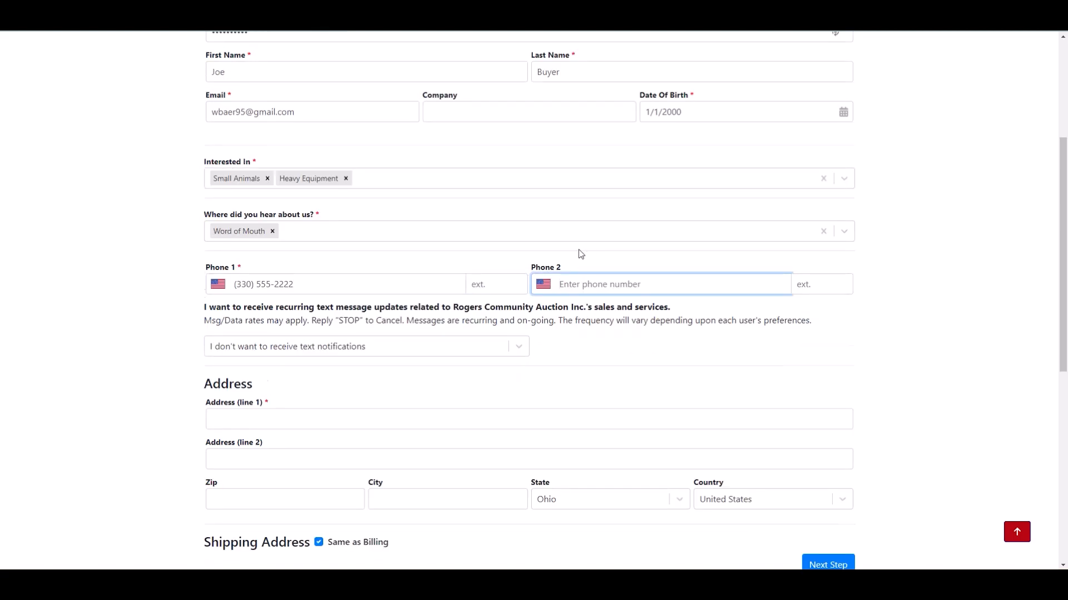
scroll("down", 3)
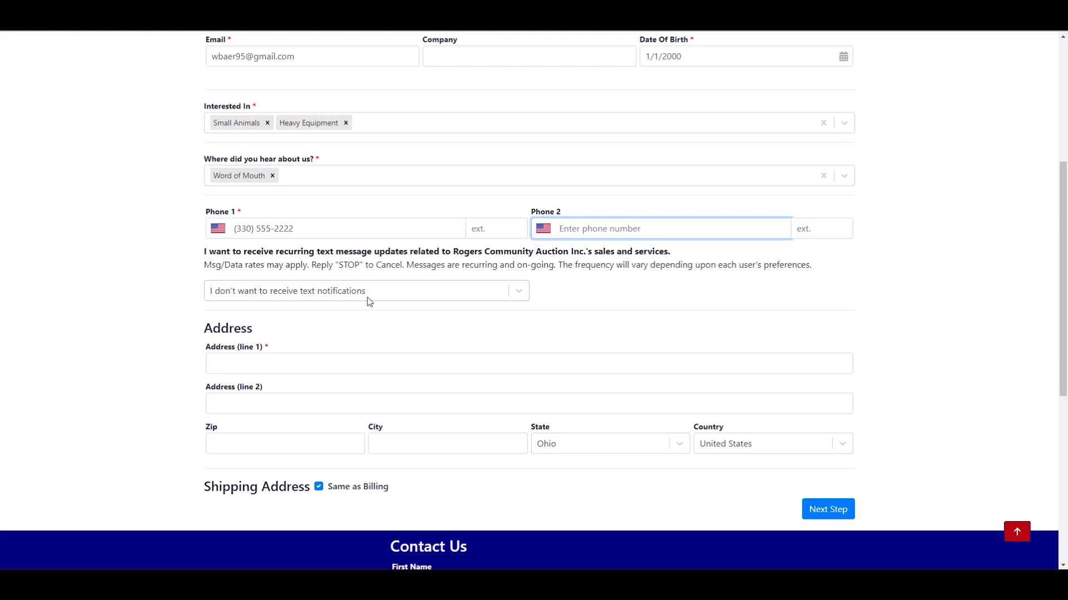
left_click(366, 290)
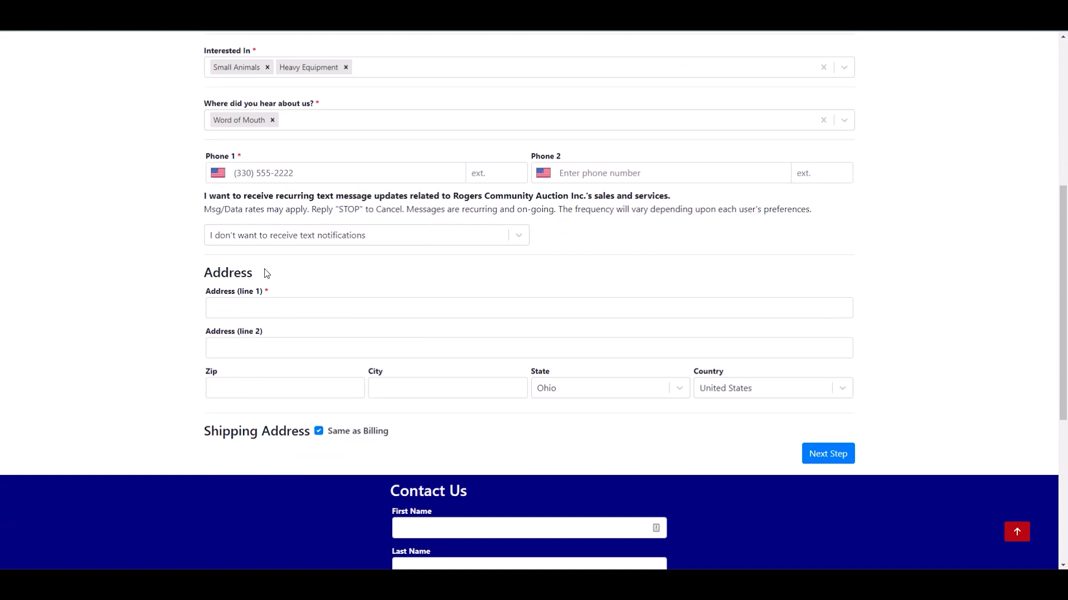
mouse_move(604, 255)
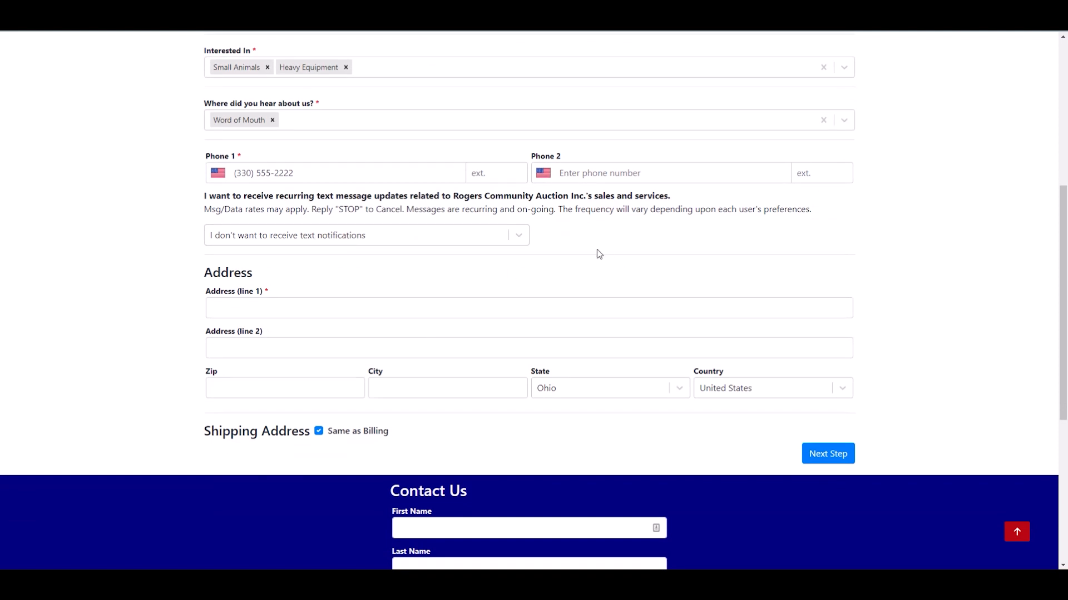
mouse_move(452, 255)
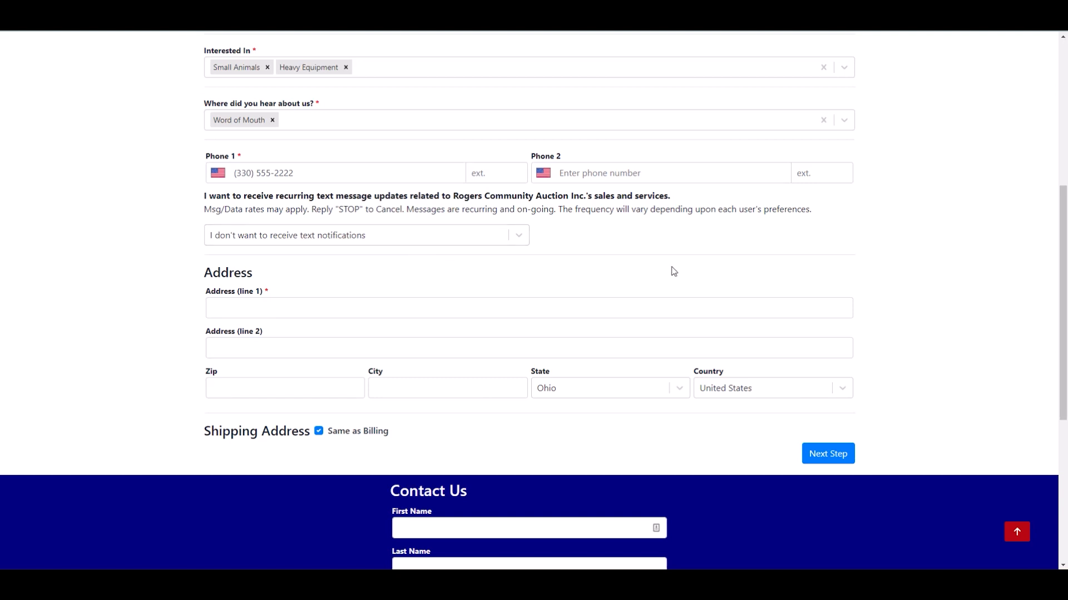
mouse_move(353, 272)
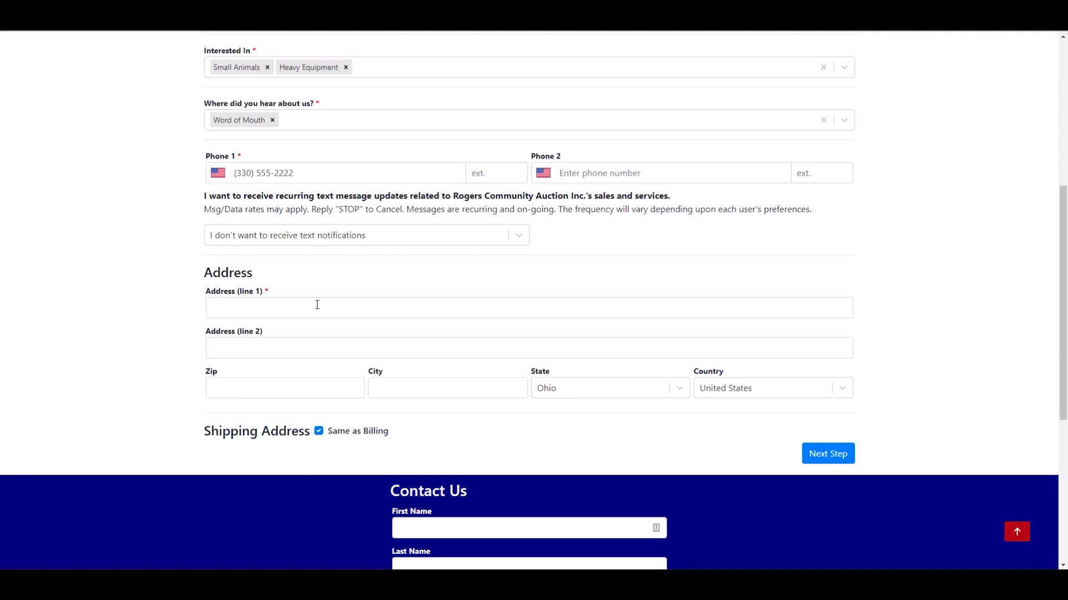
left_click(317, 307)
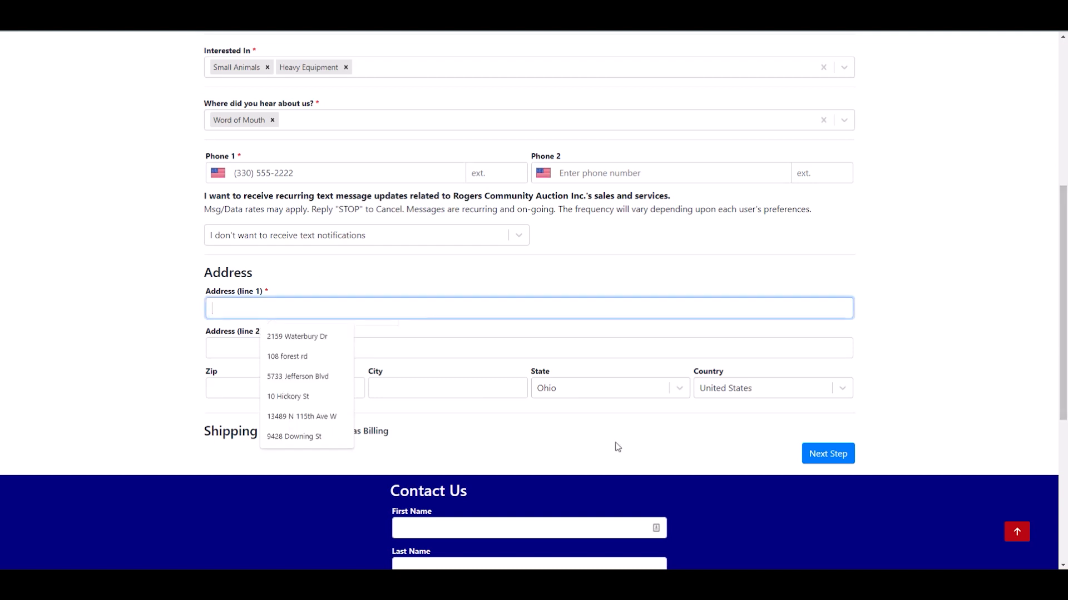
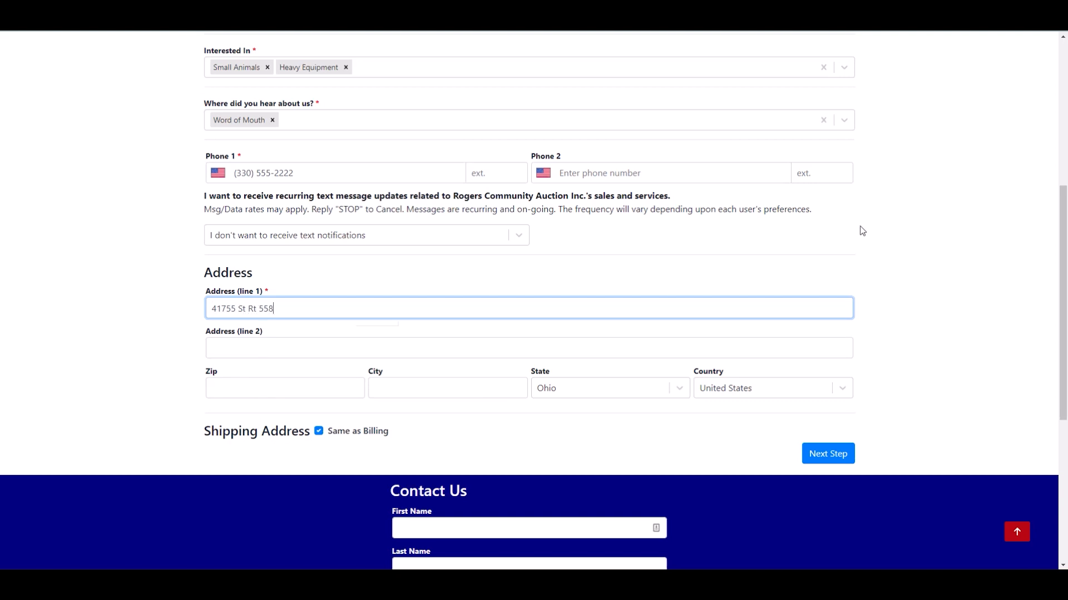
type("444")
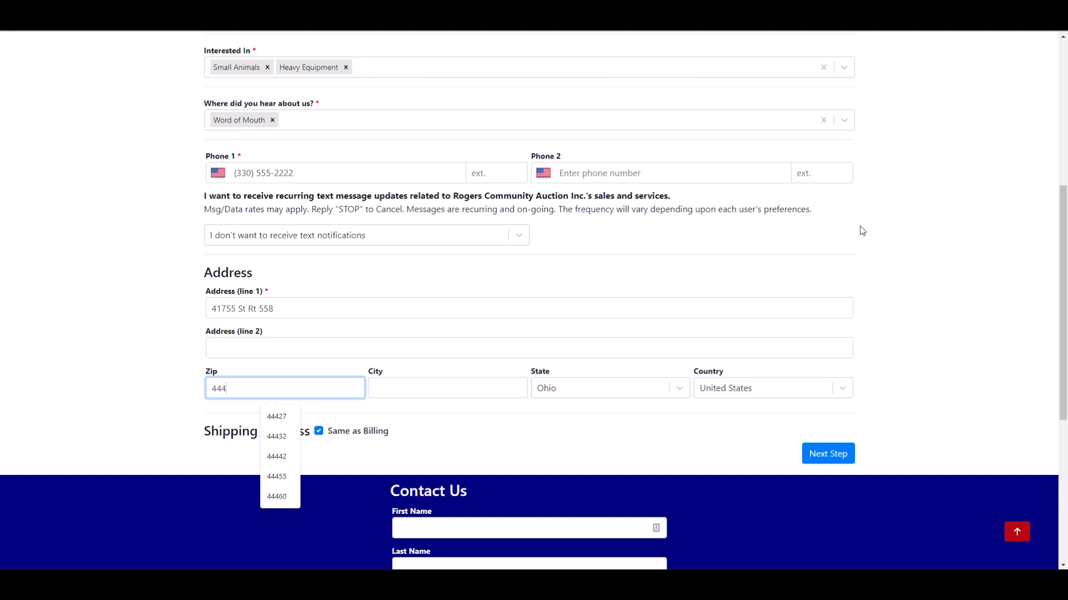
left_click(276, 495)
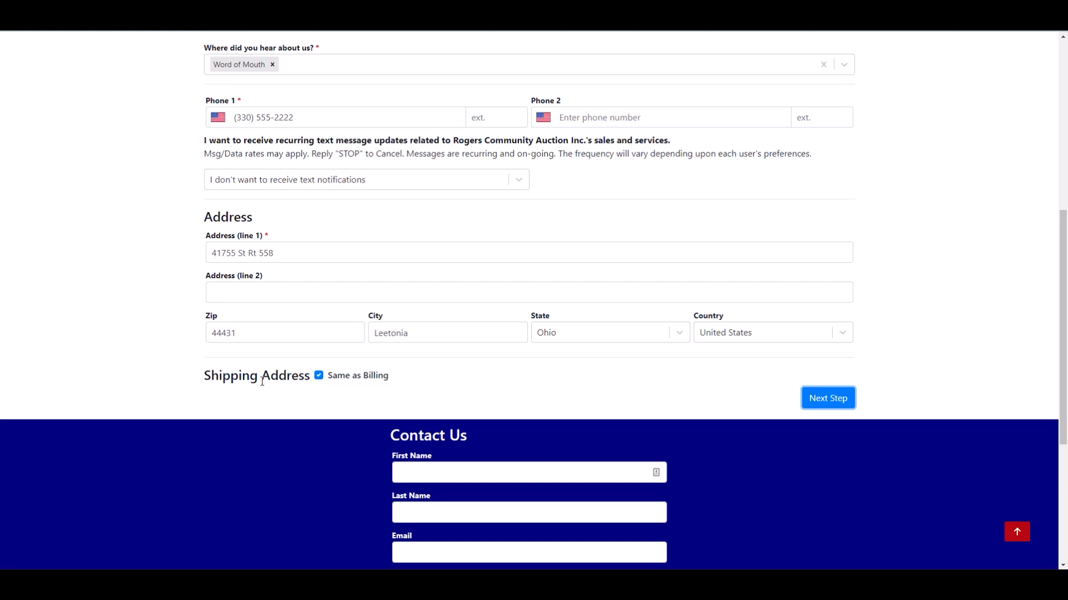
- Keep shipping the same as billing and advance to the Terms step
left_click(318, 375)
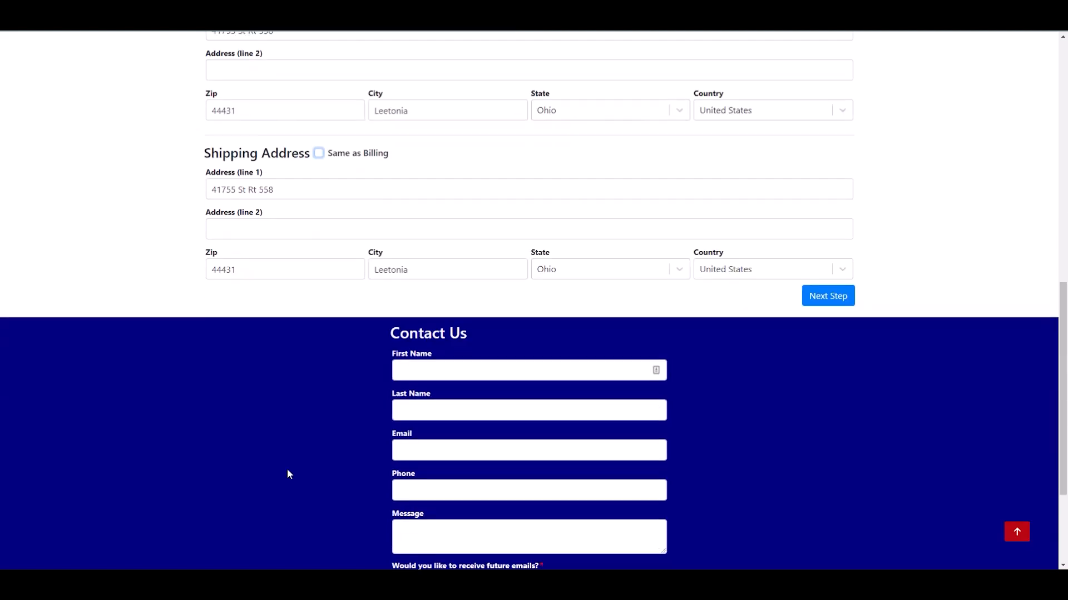
left_click(318, 152)
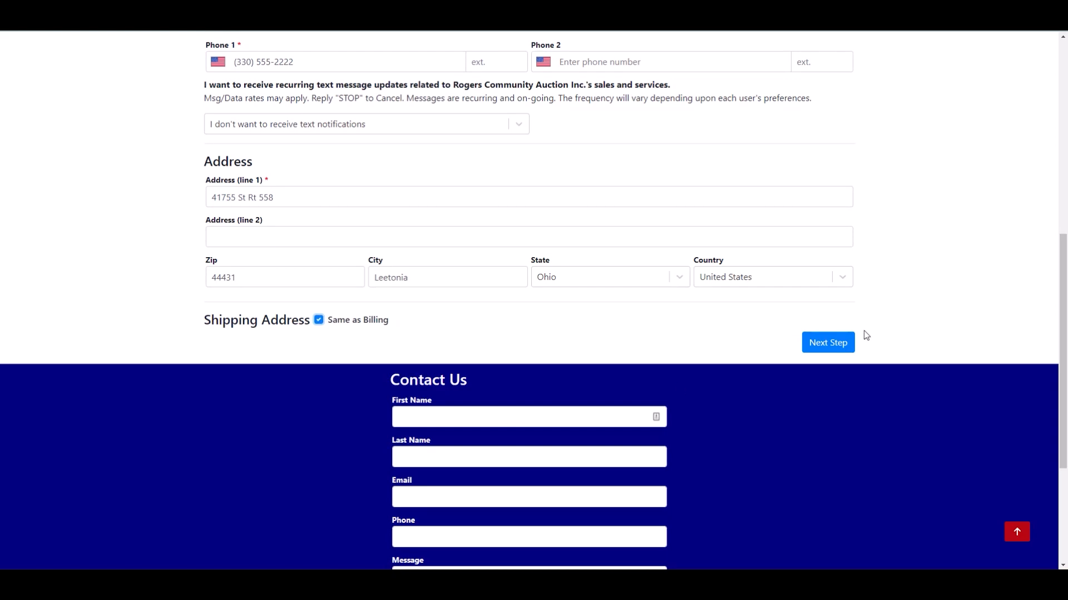
left_click(827, 343)
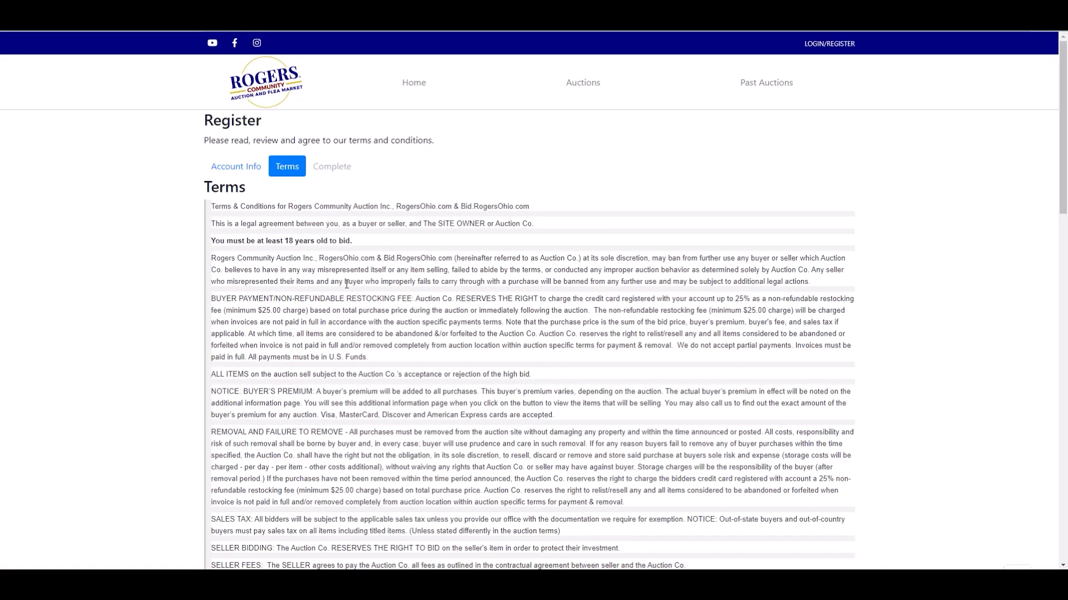
- Tick 'I agree to the terms above' and submit the registration
scroll("down", 3)
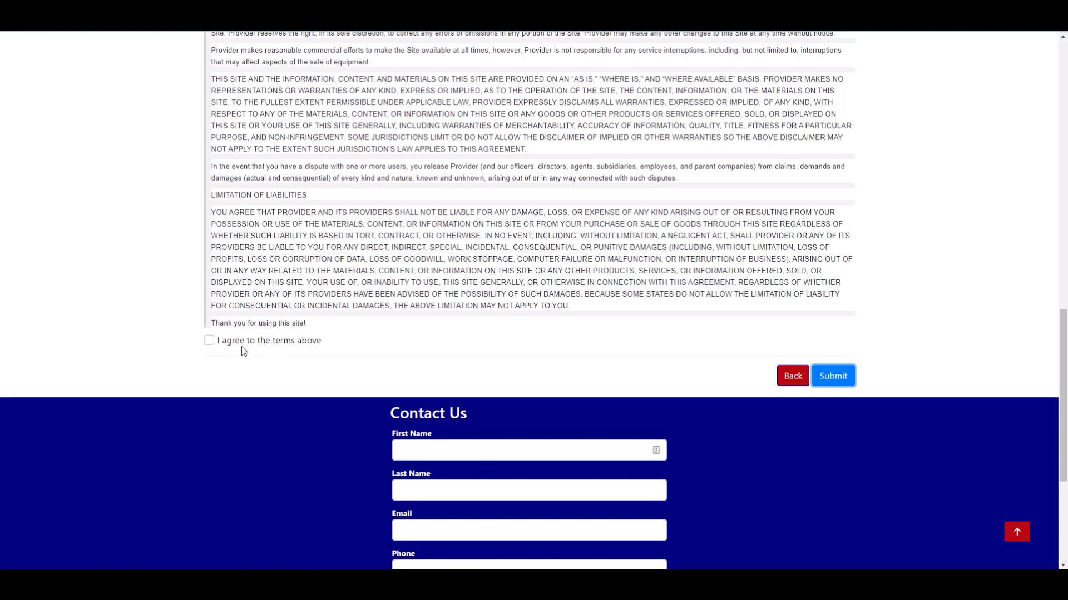
left_click(208, 341)
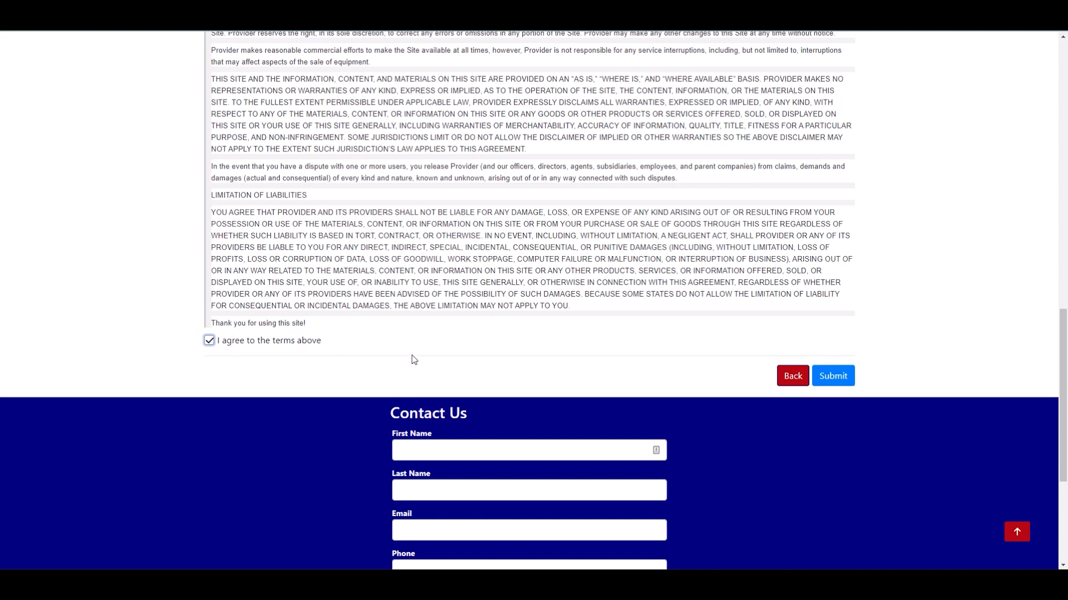
left_click(832, 375)
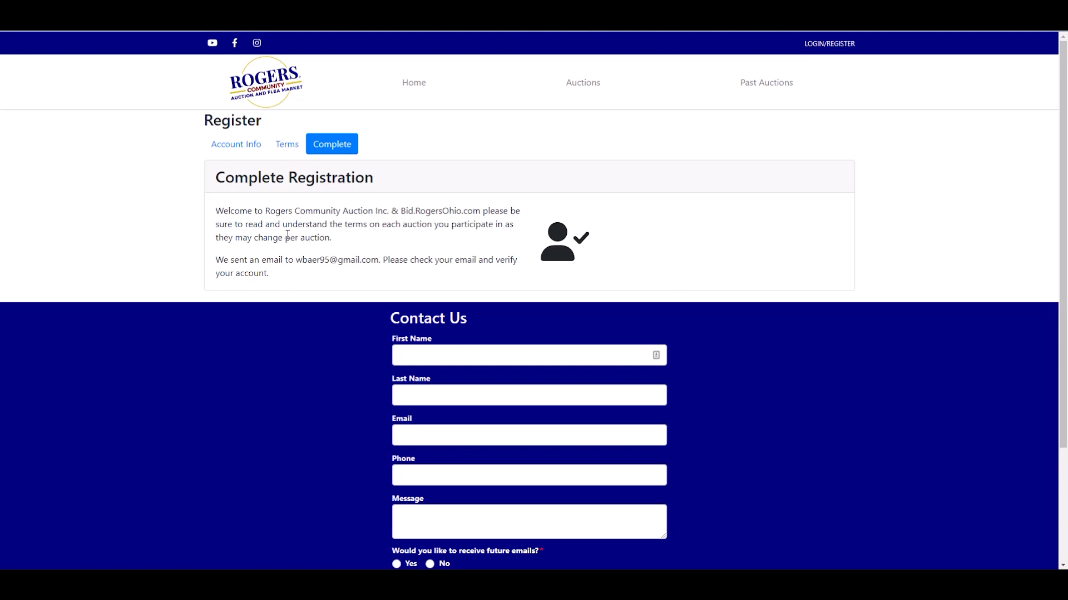
mouse_move(287, 143)
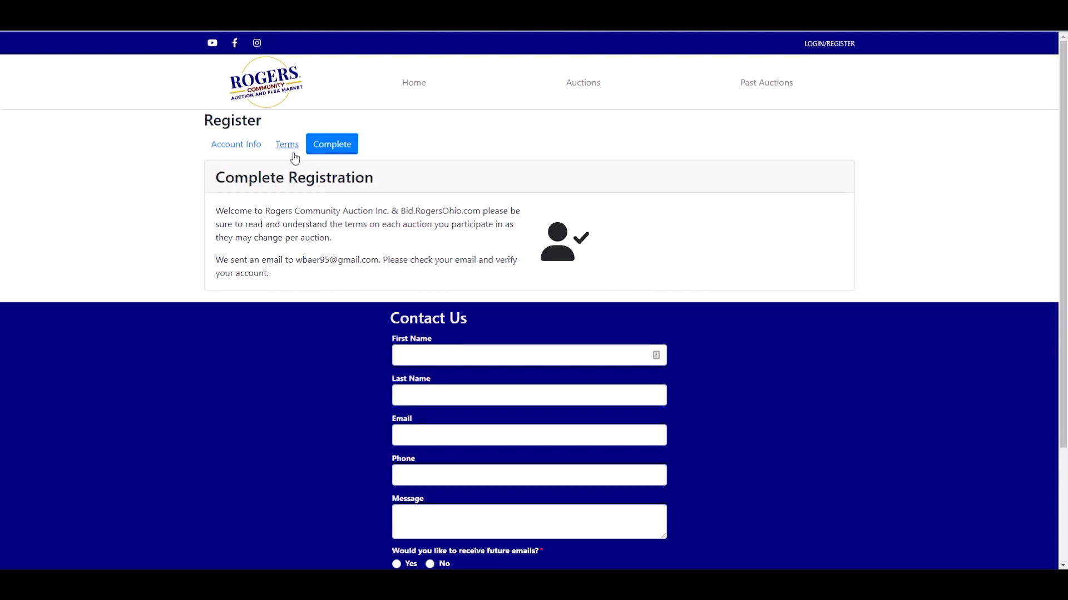
mouse_move(286, 144)
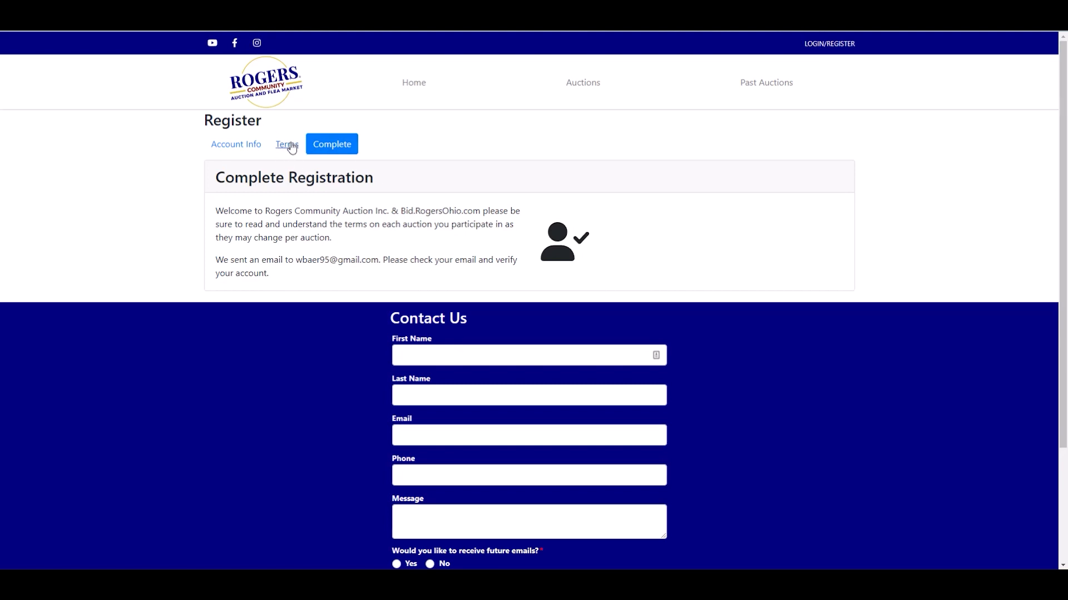
mouse_move(532, 61)
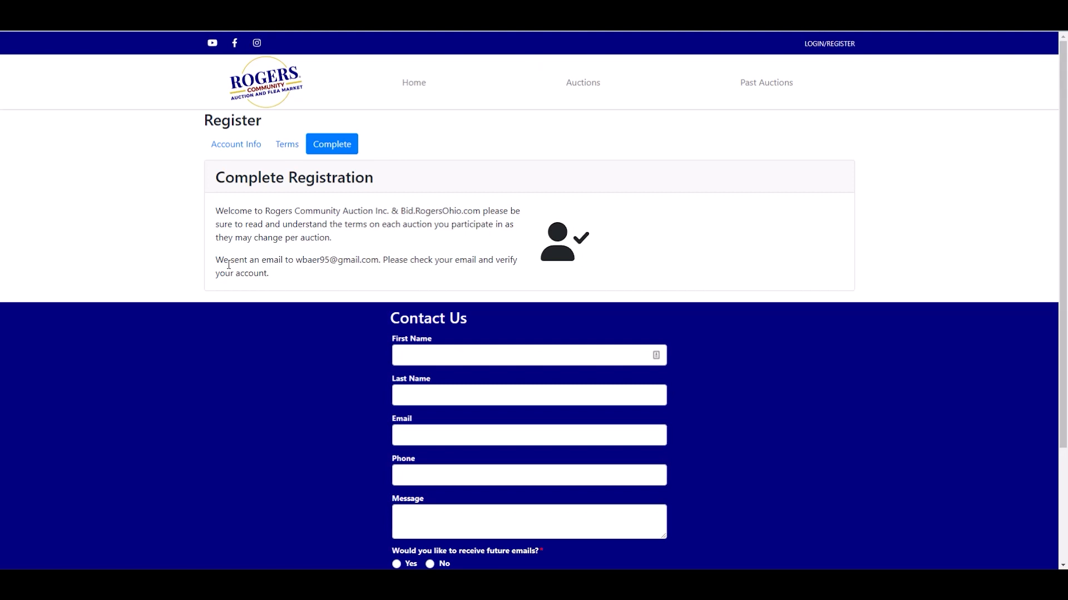
mouse_move(465, 278)
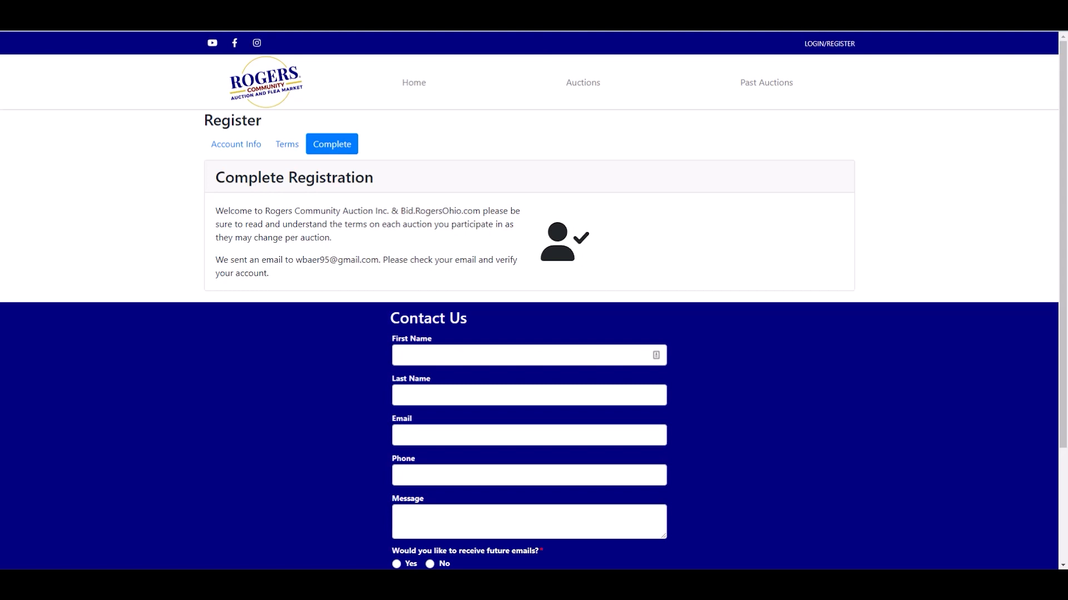
mouse_move(838, 394)
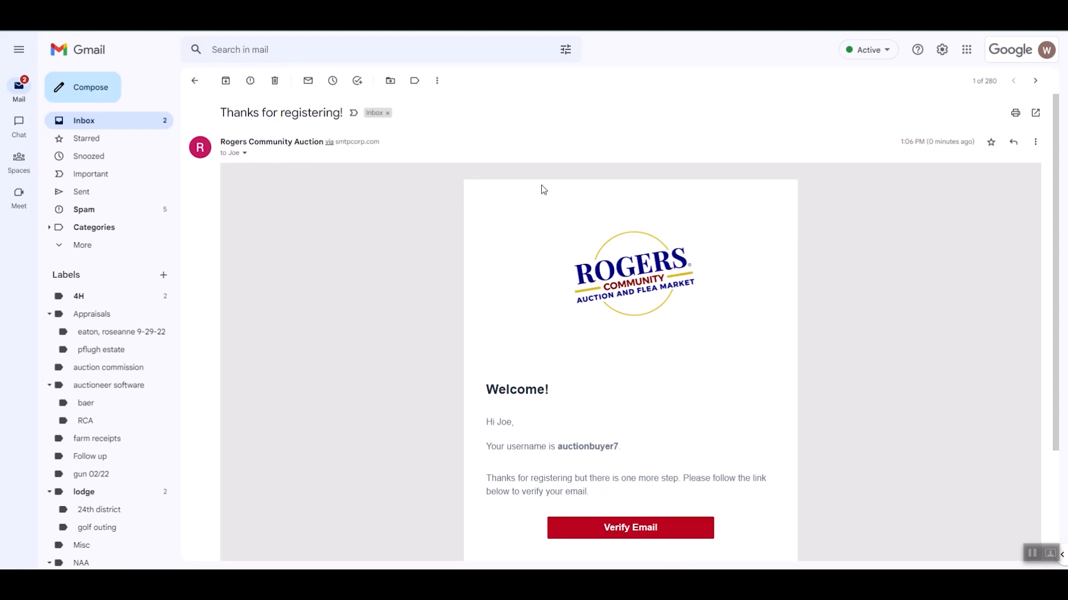
- Follow the Verify Email button in the 'Thanks for registering!' email
scroll("down", 3)
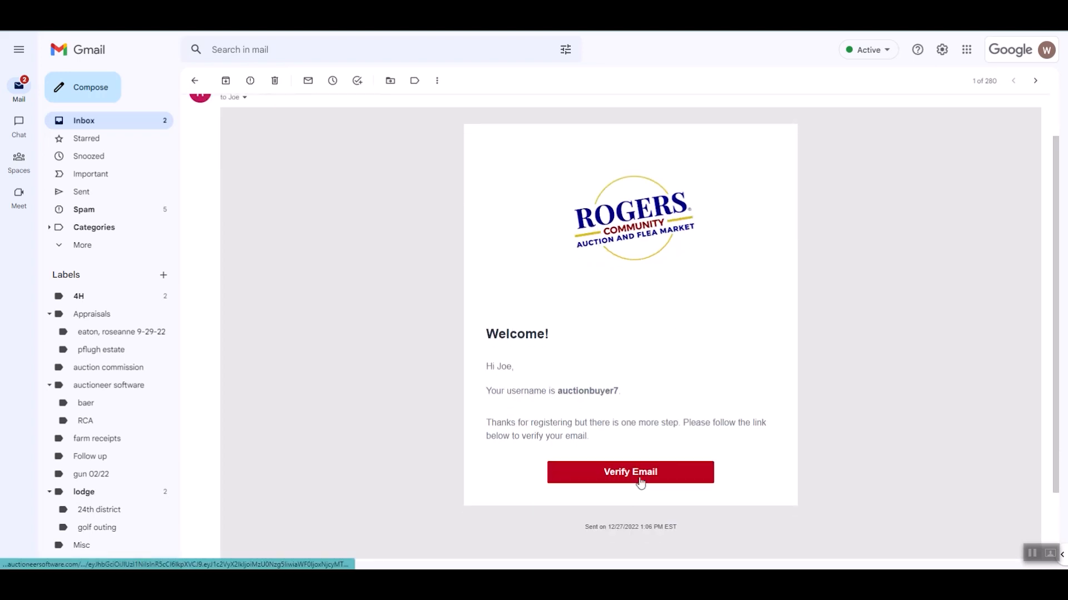
left_click(628, 472)
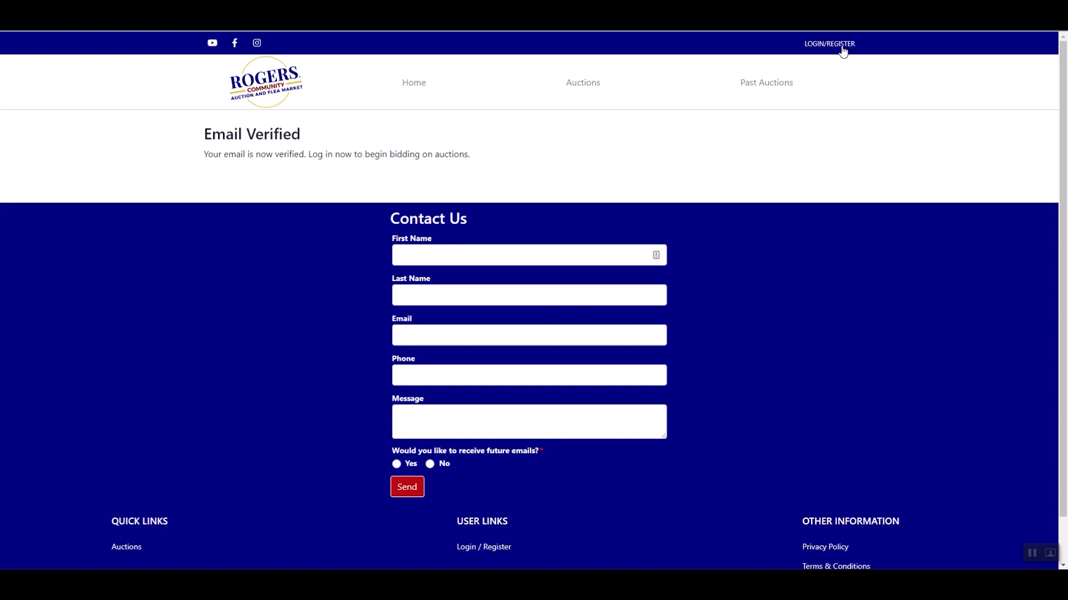
left_click(828, 43)
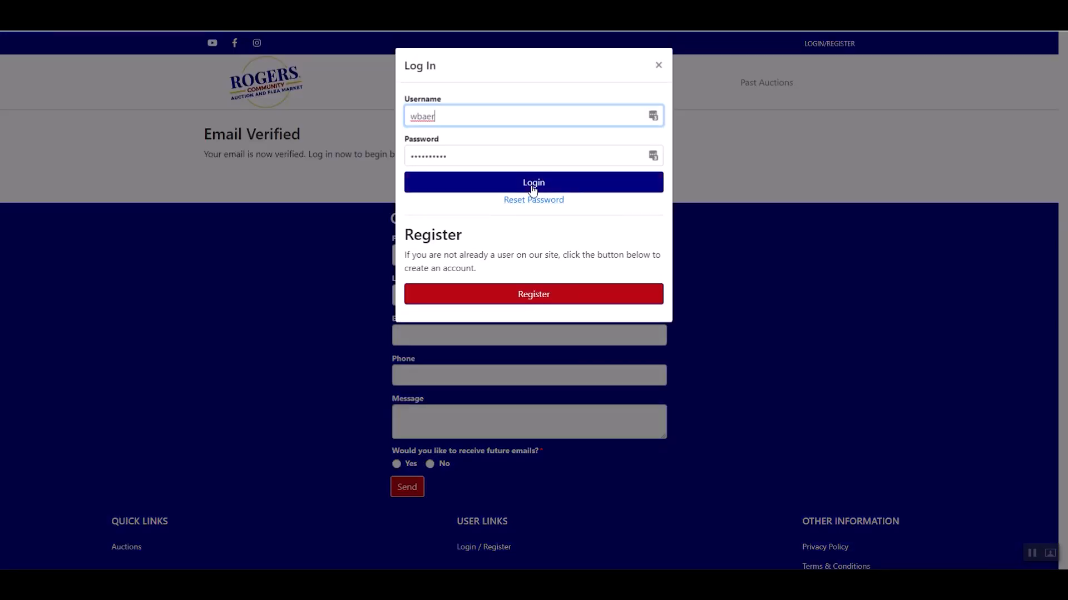
type("F")
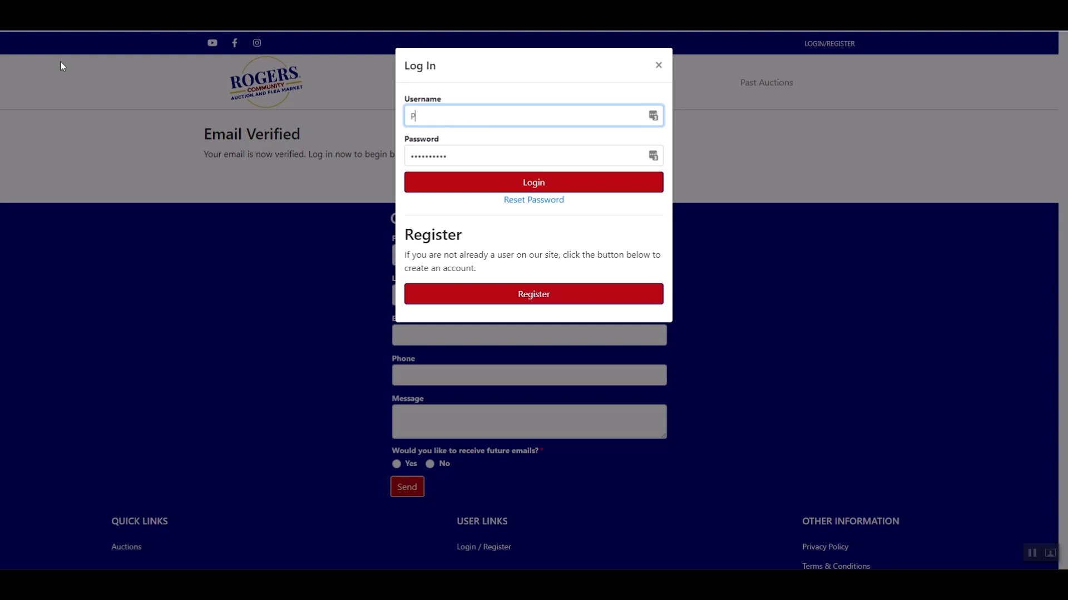
type("auctionb")
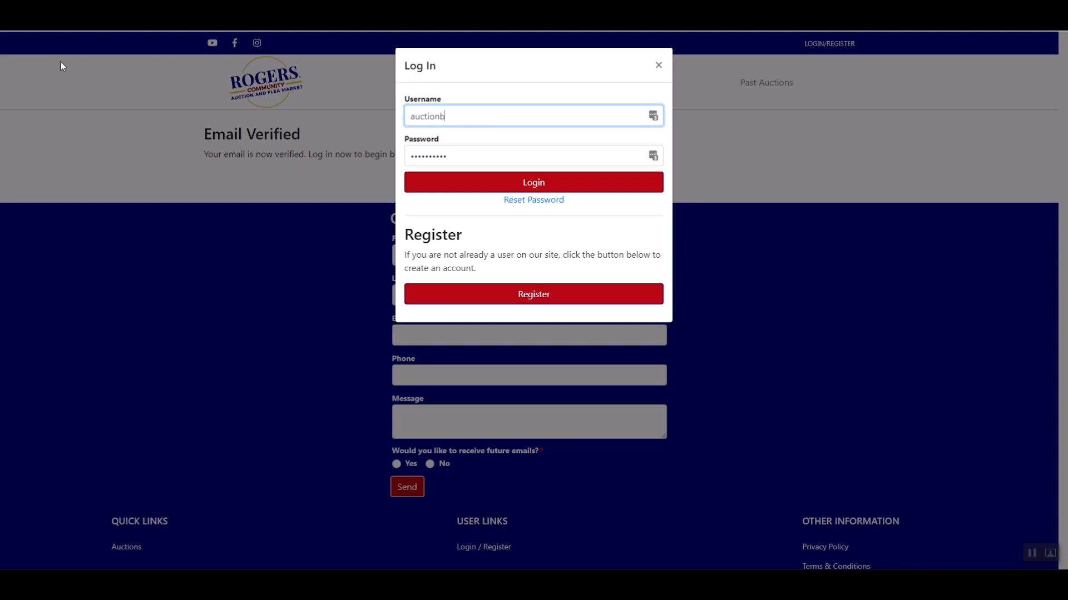
left_click(534, 155)
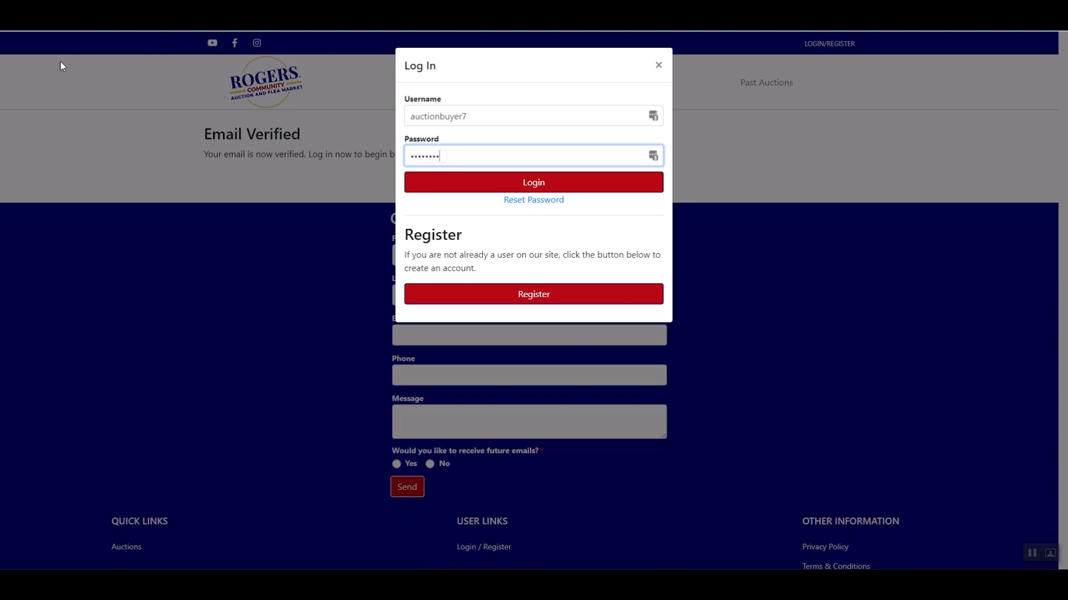
type("••")
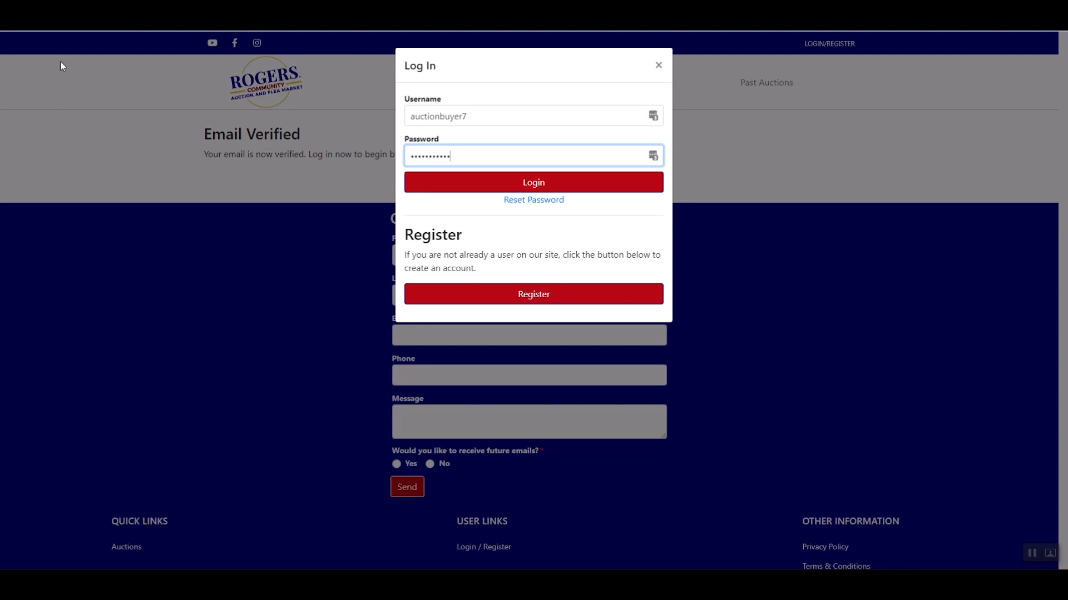
left_click(534, 182)
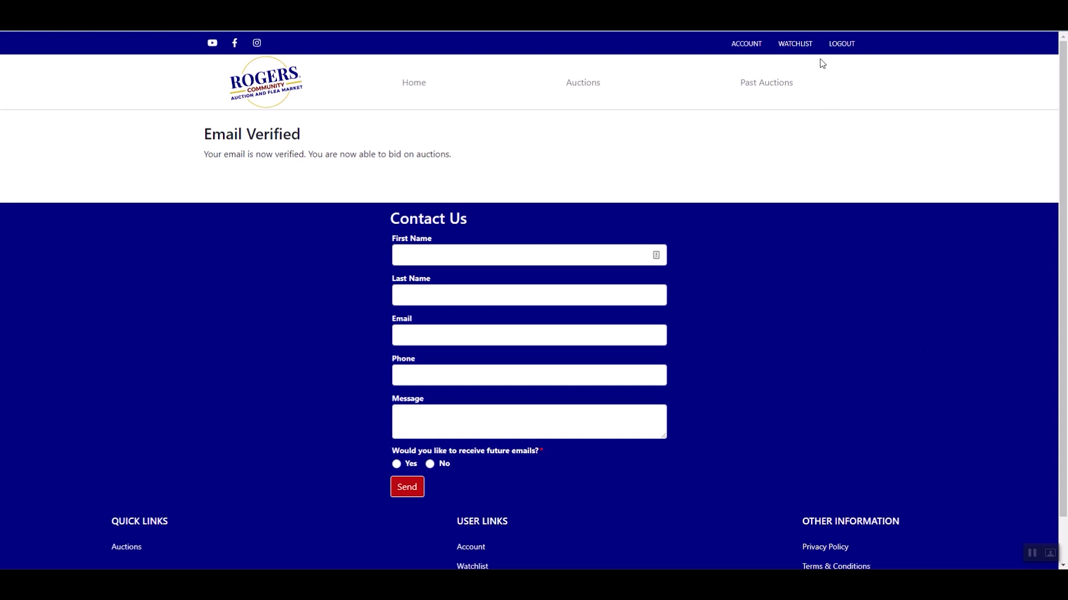
mouse_move(746, 43)
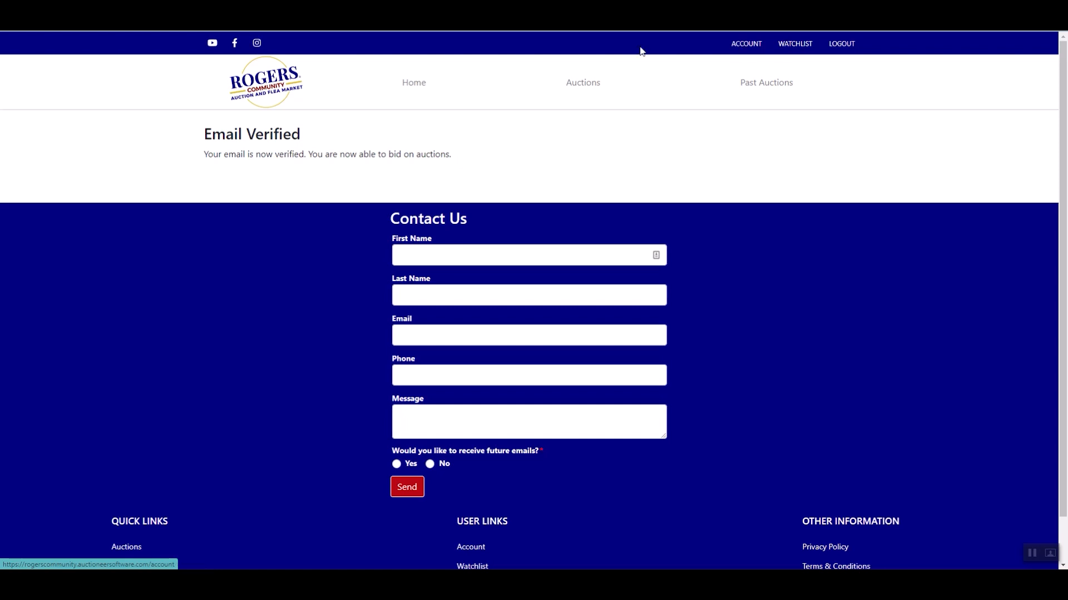
- Browse the current auctions list, then go to the auctionbuyer7 account page
left_click(582, 83)
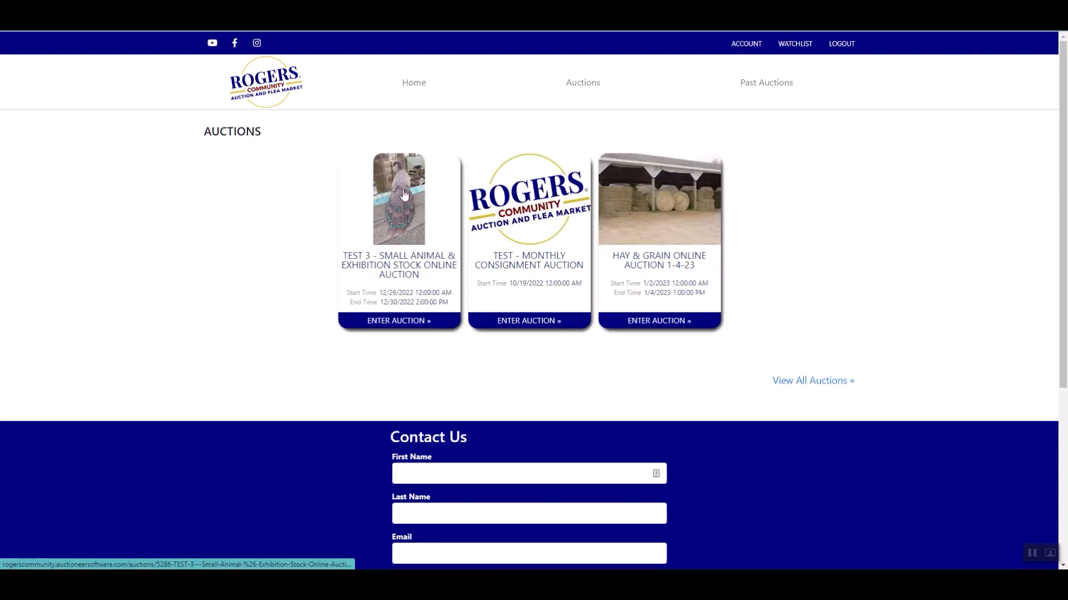
mouse_move(541, 218)
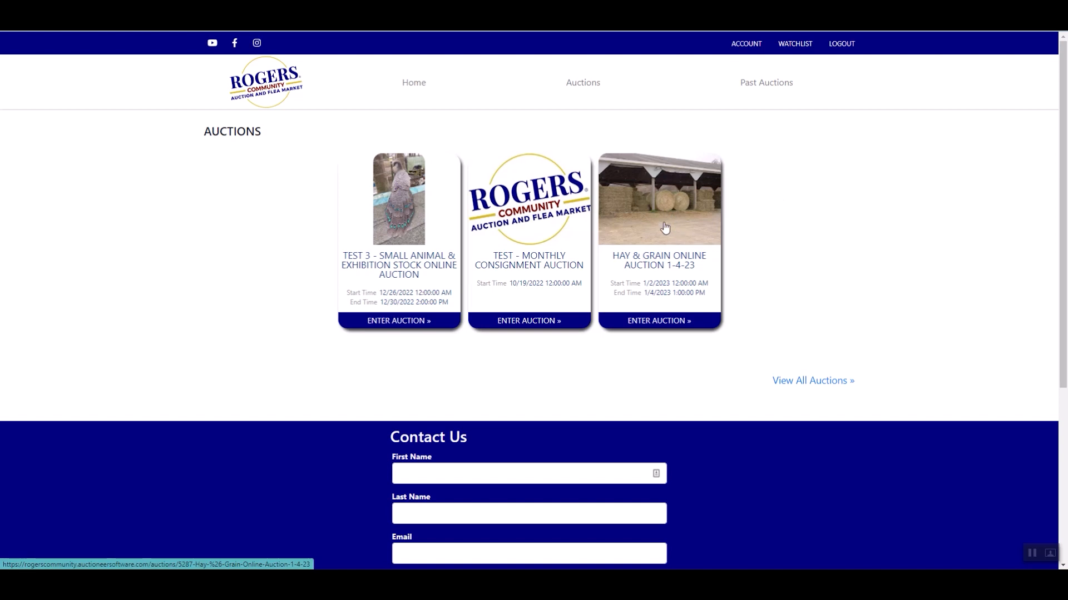
mouse_move(436, 219)
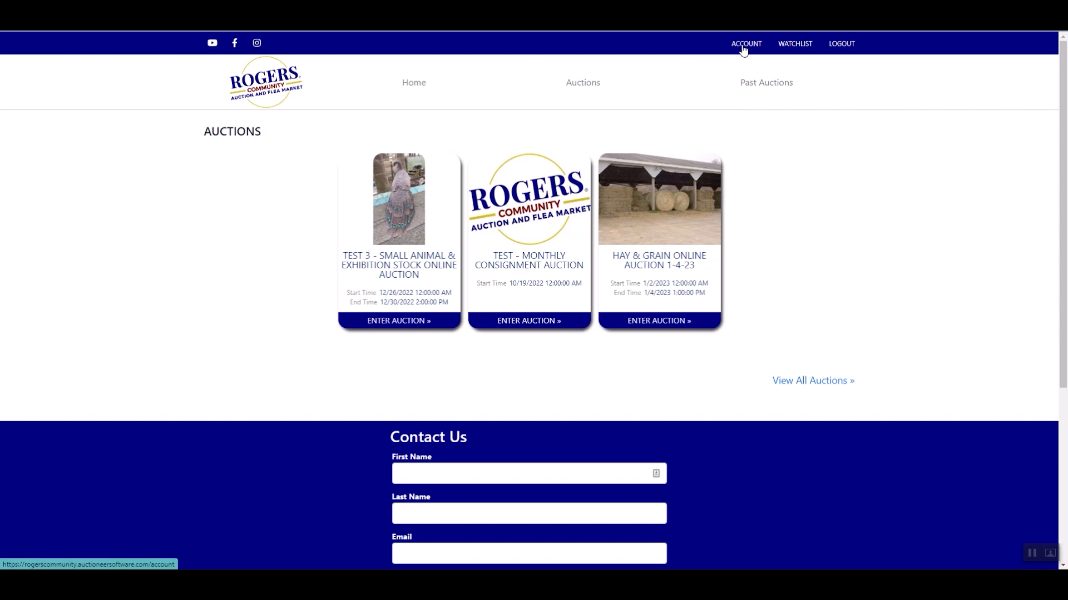
left_click(746, 43)
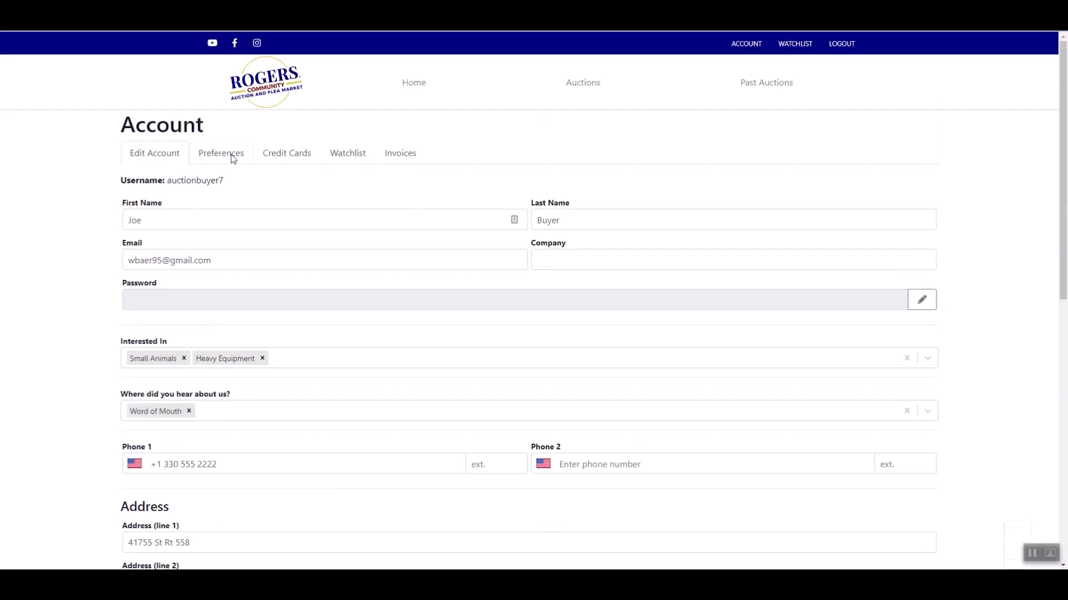
- Check the account's notification preferences, then confirm no credit cards are saved
left_click(221, 152)
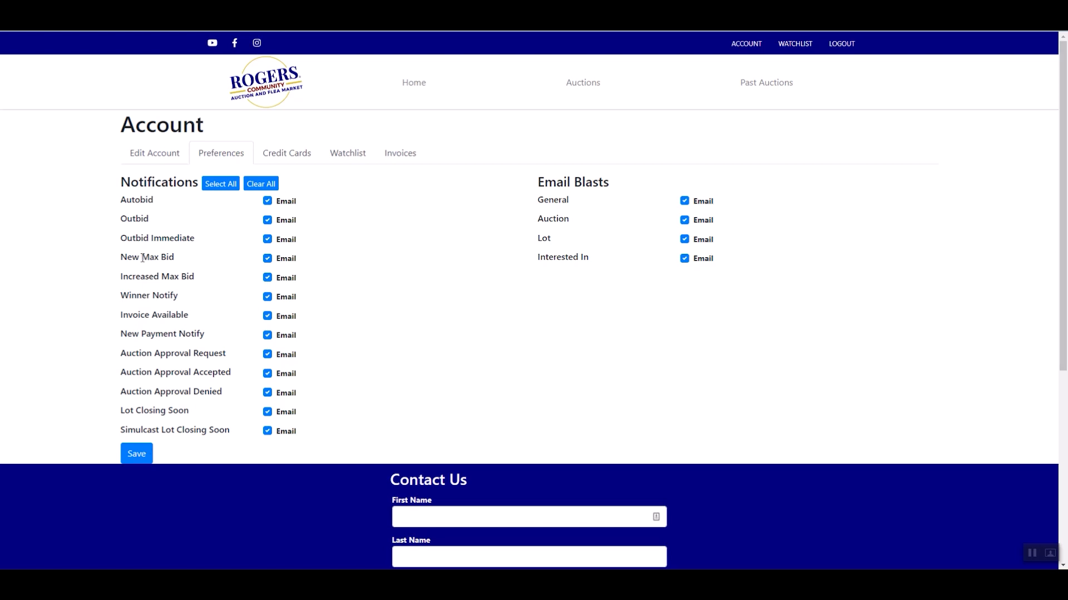
mouse_move(273, 162)
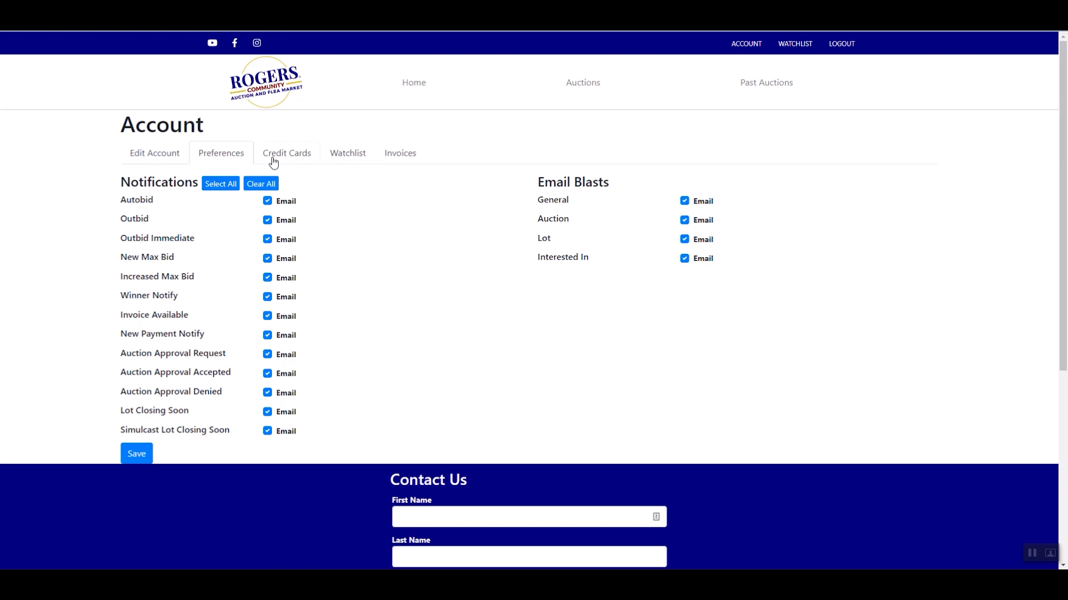
left_click(286, 152)
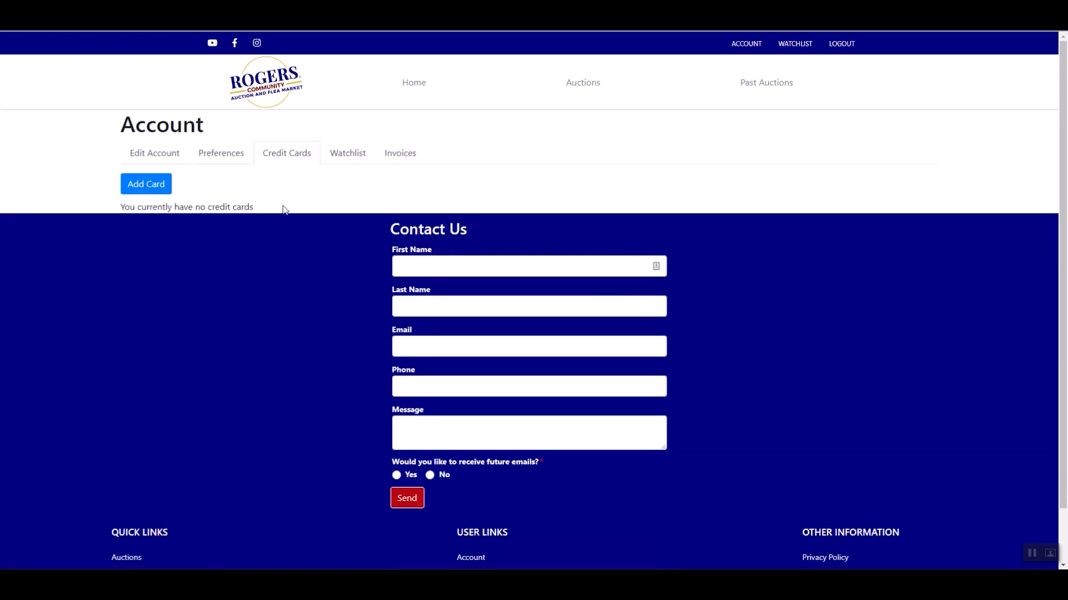
mouse_move(227, 192)
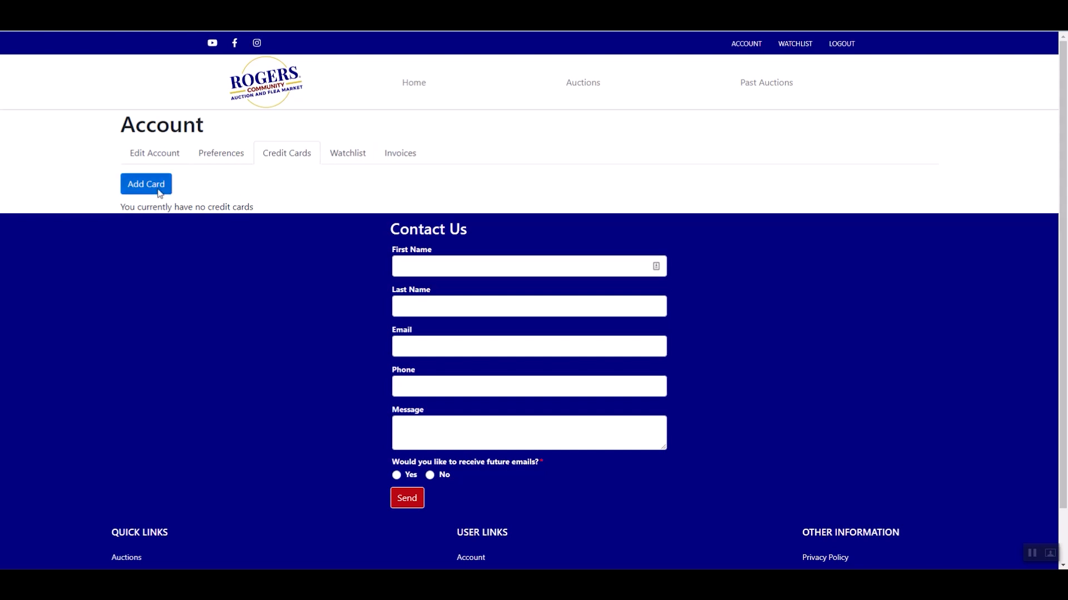
left_click(146, 184)
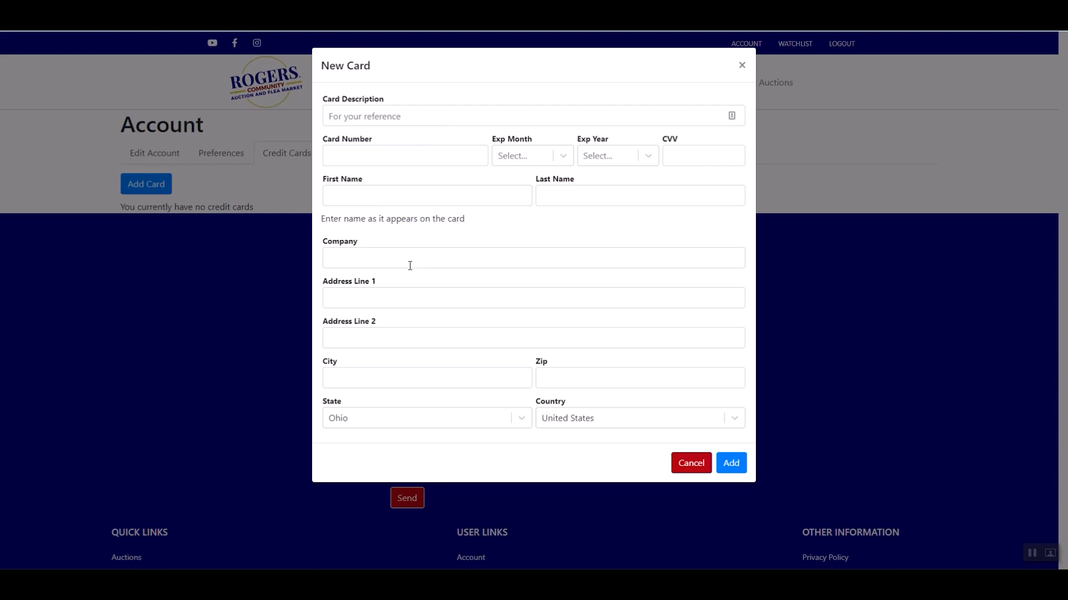
mouse_move(690, 463)
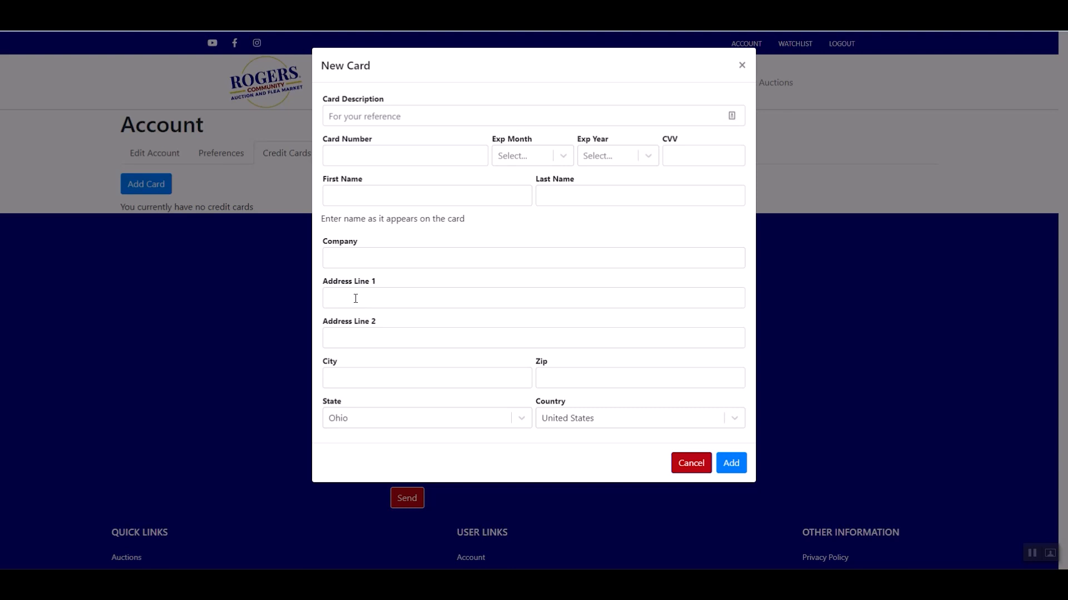
mouse_move(385, 232)
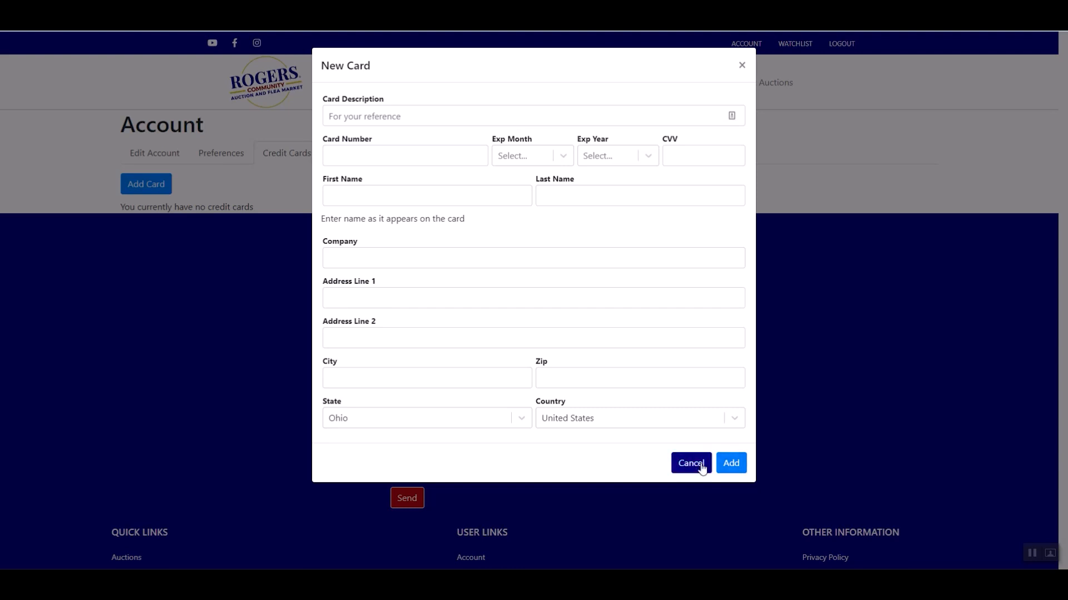
left_click(689, 463)
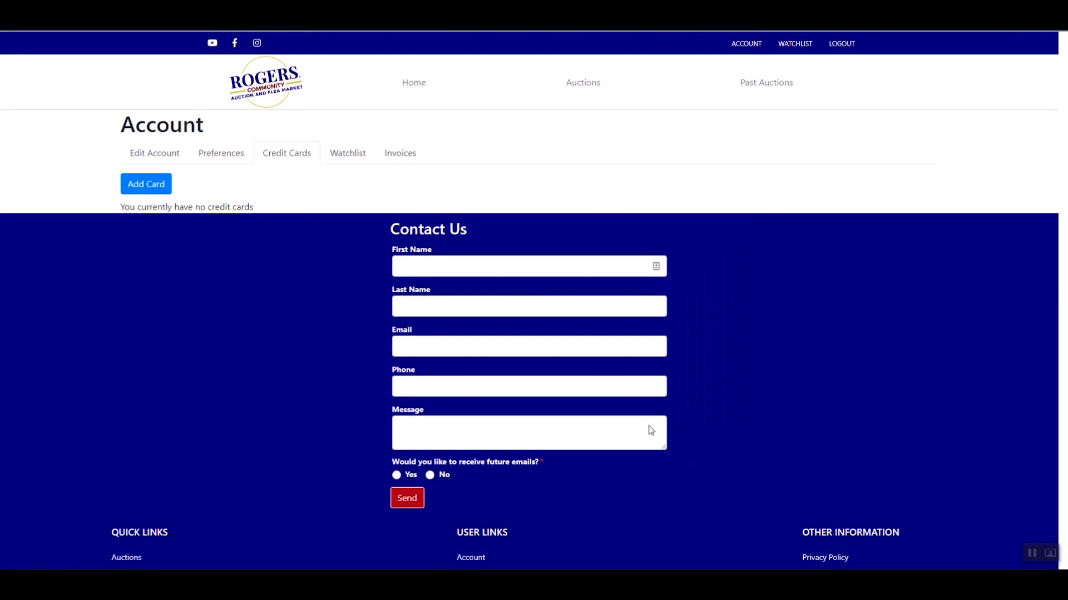
- Confirm the invoices list is empty, revisit Edit Account, and return to the Home auctions listing
left_click(347, 153)
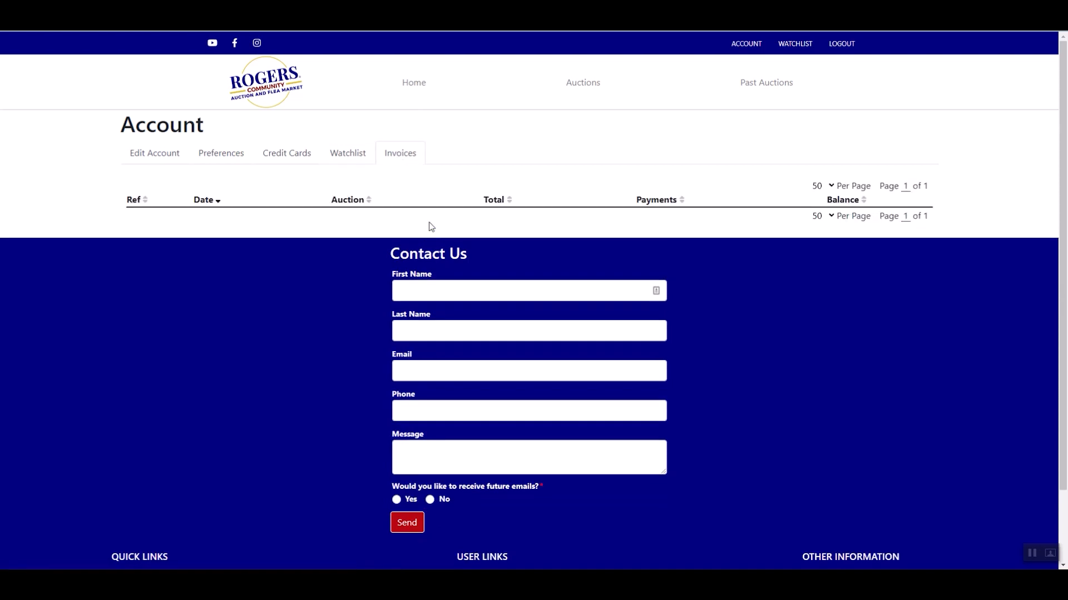
mouse_move(216, 207)
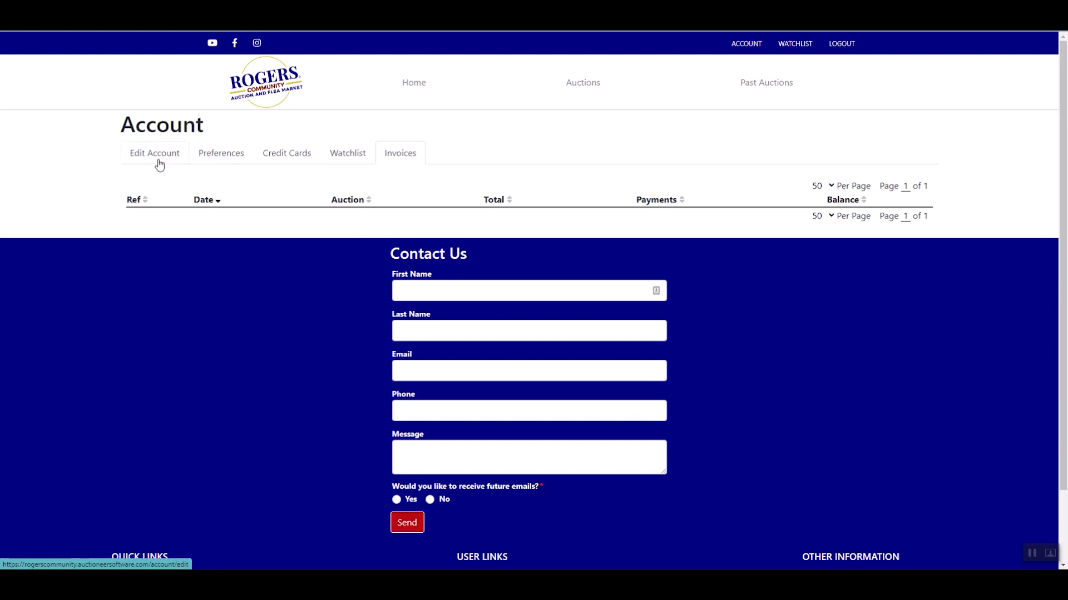
left_click(154, 153)
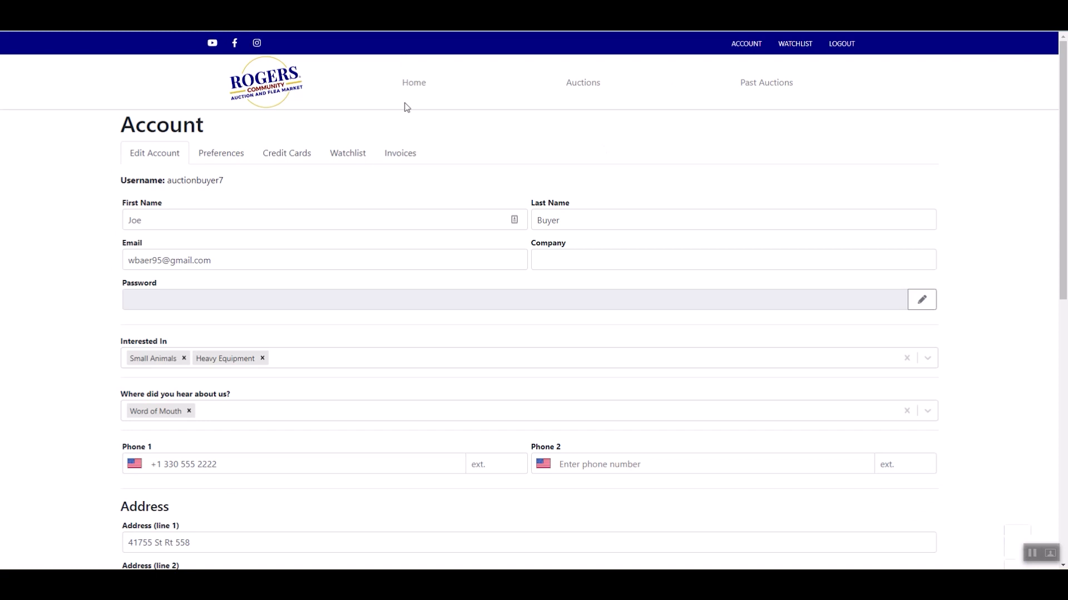
left_click(582, 82)
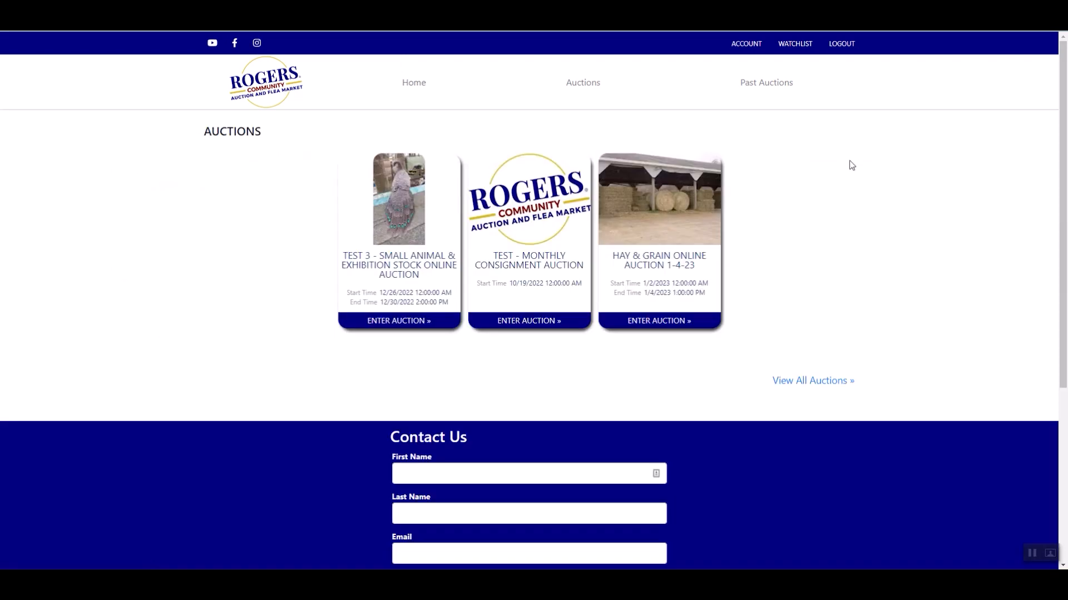
mouse_move(854, 109)
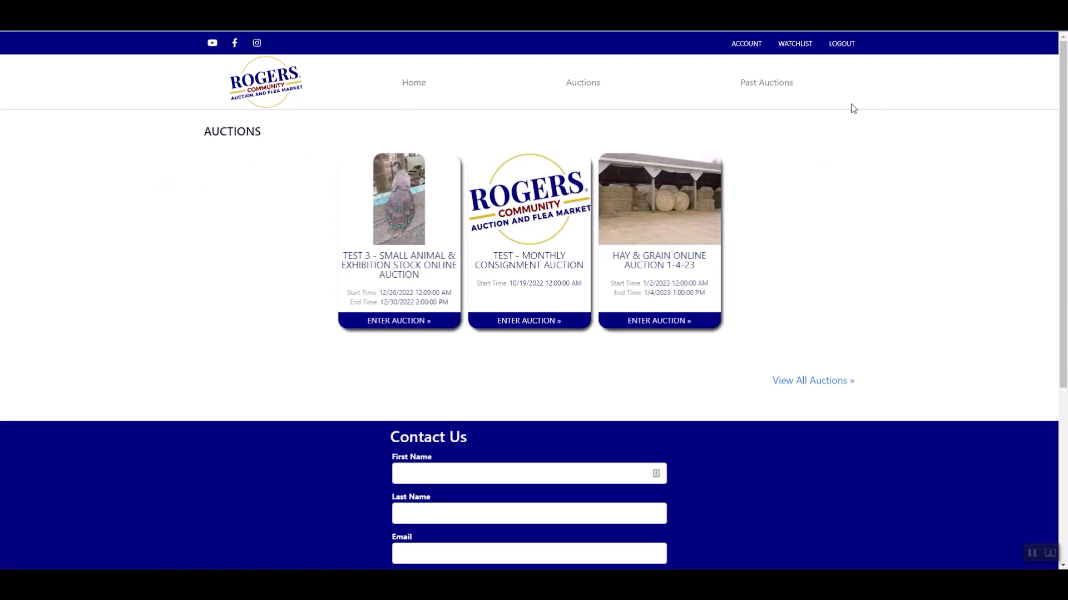